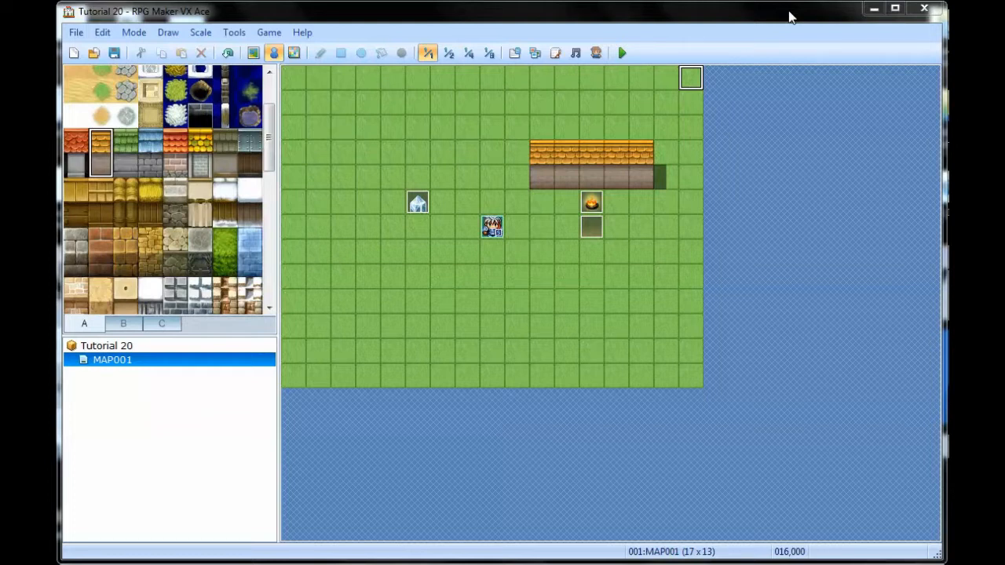
mouse_move(925, 187)
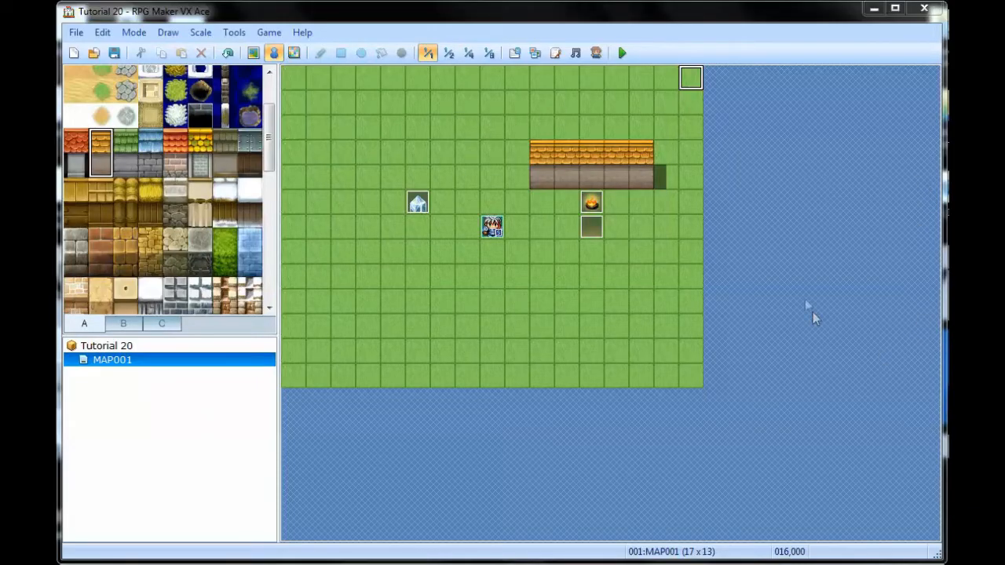
mouse_move(593, 291)
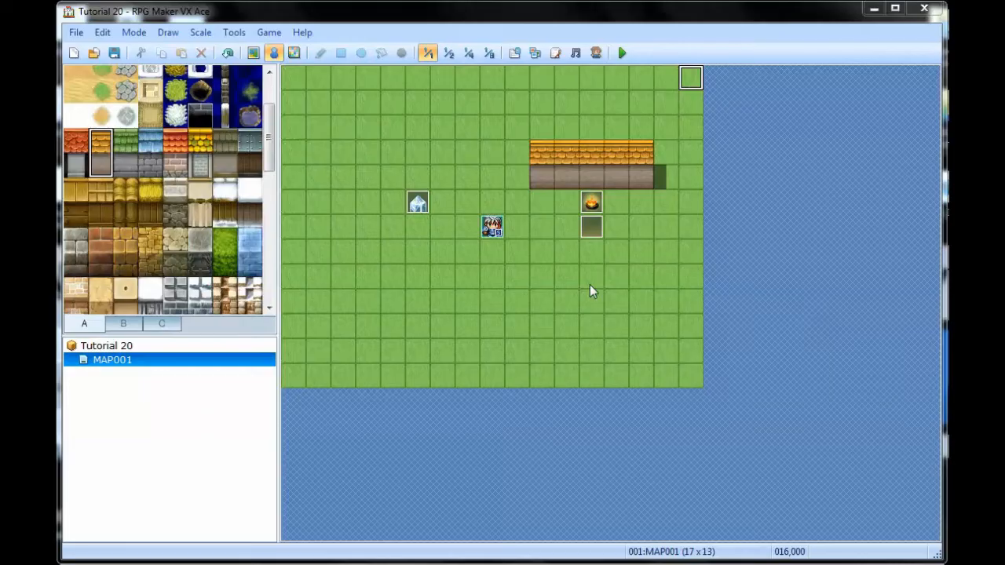
mouse_move(493, 302)
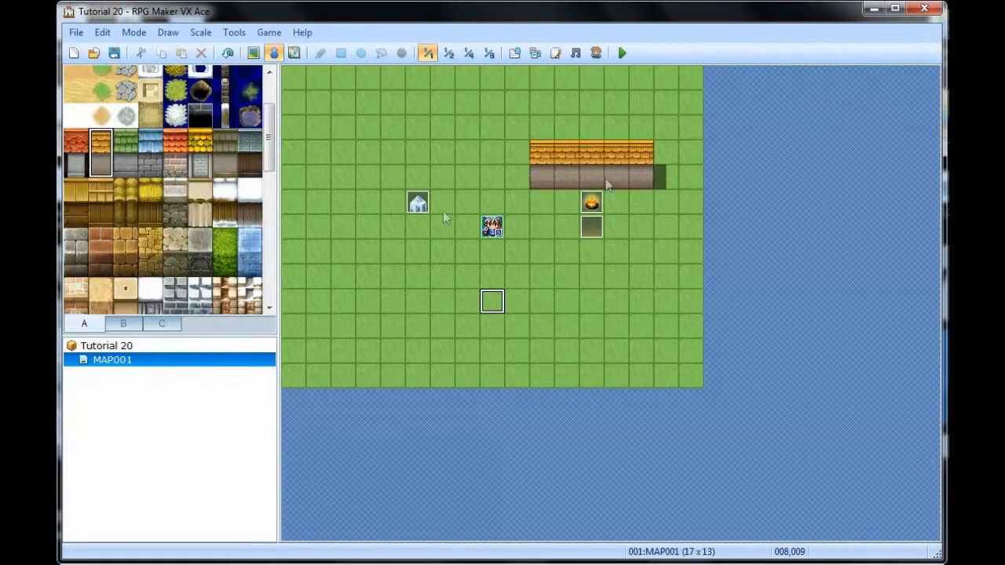
mouse_move(585, 273)
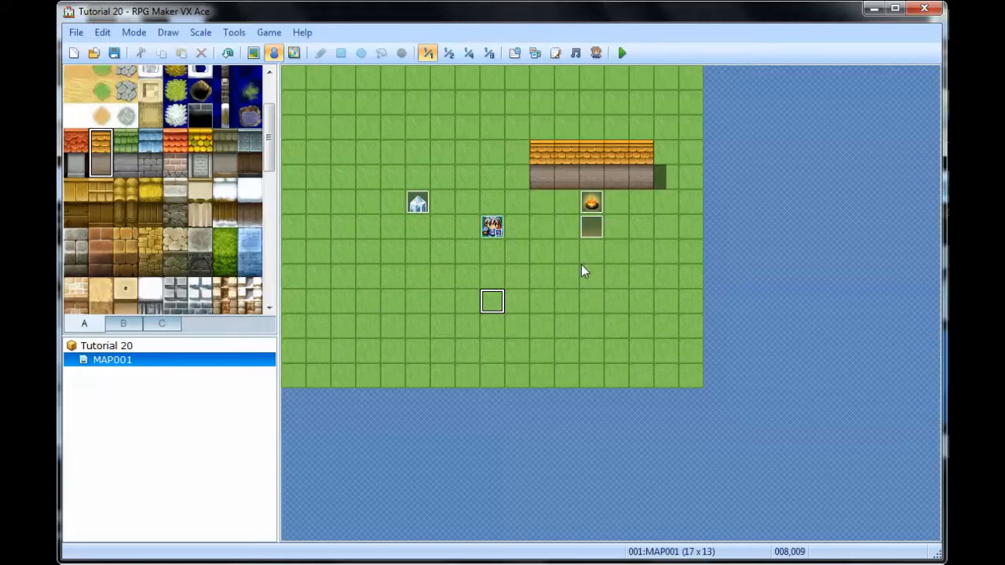
mouse_move(647, 302)
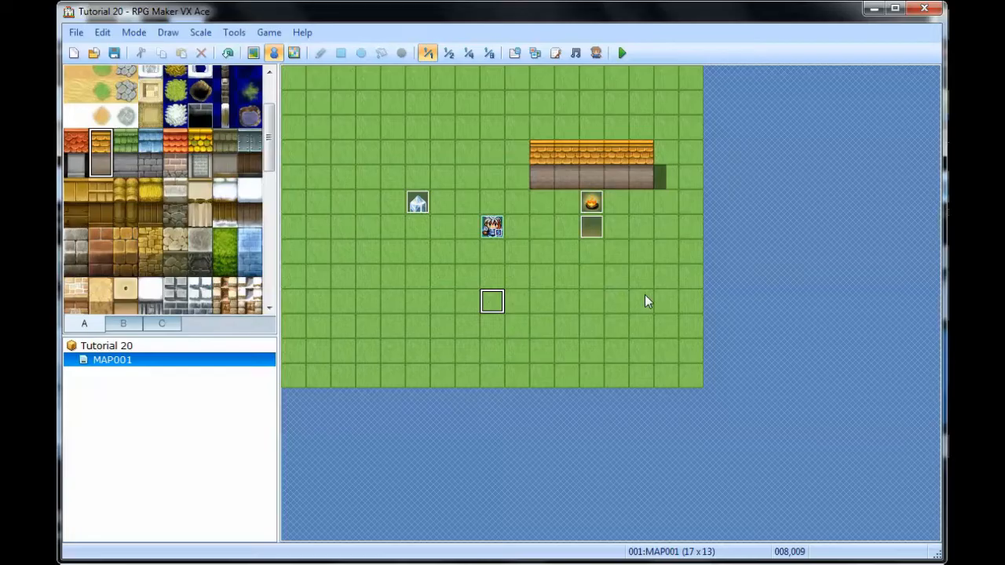
mouse_move(631, 261)
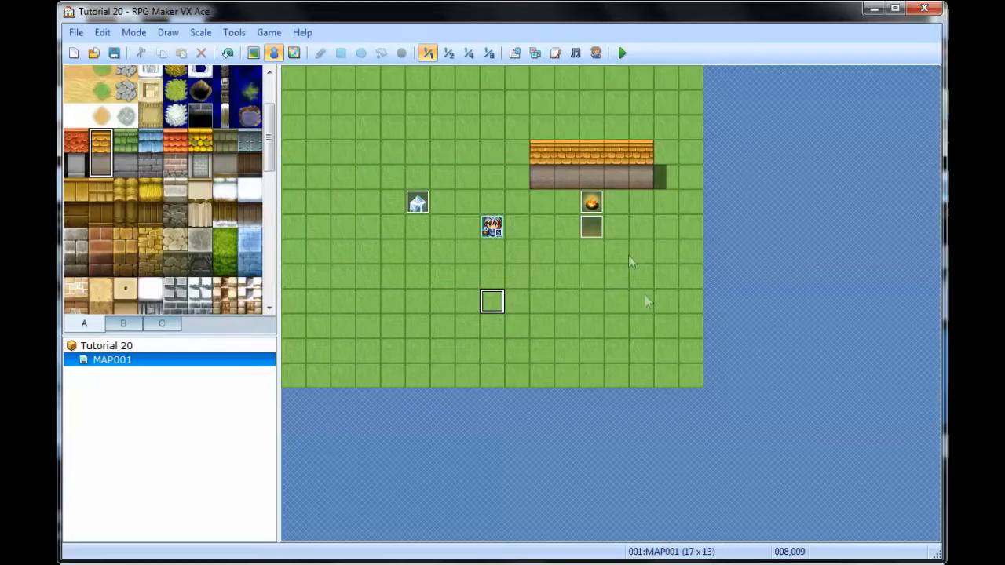
mouse_move(462, 226)
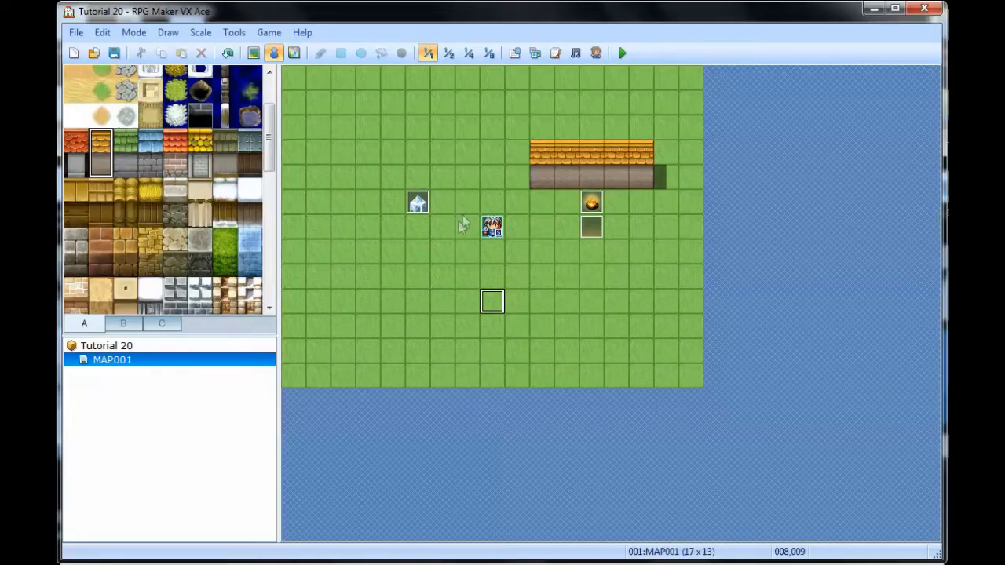
mouse_move(591, 306)
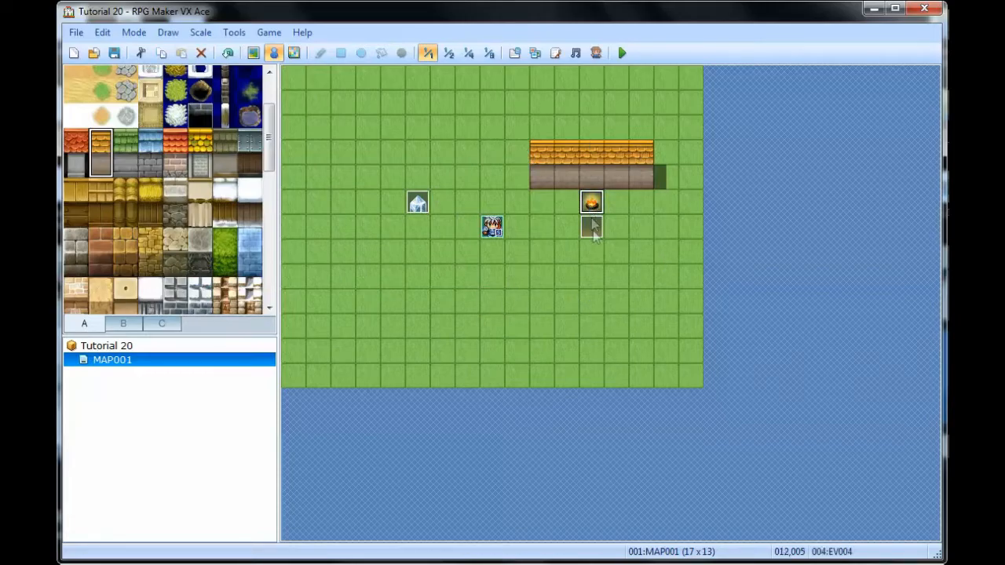
- Review the imported !$Light_1 character file in the Resource Manager and close it
click(590, 228)
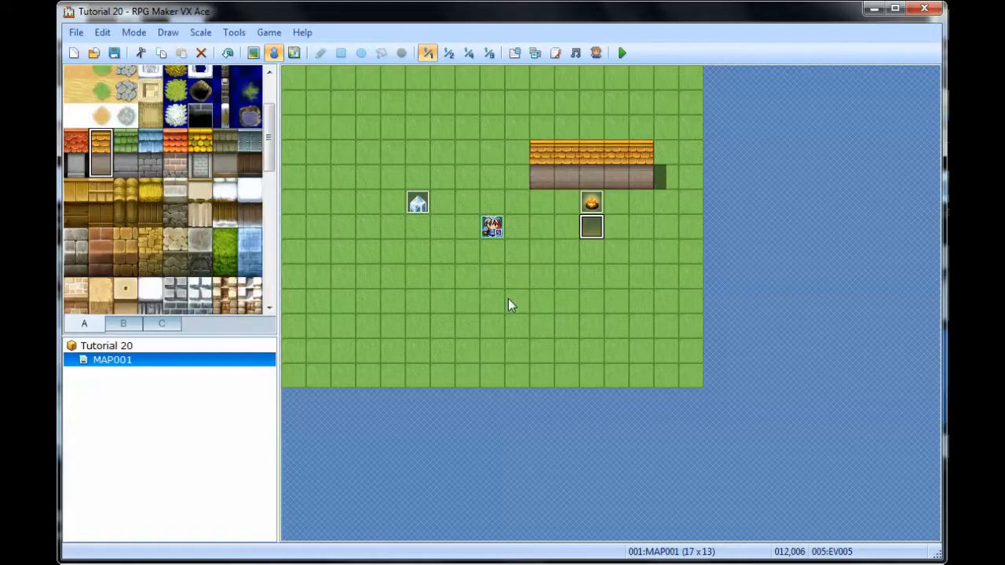
mouse_move(559, 123)
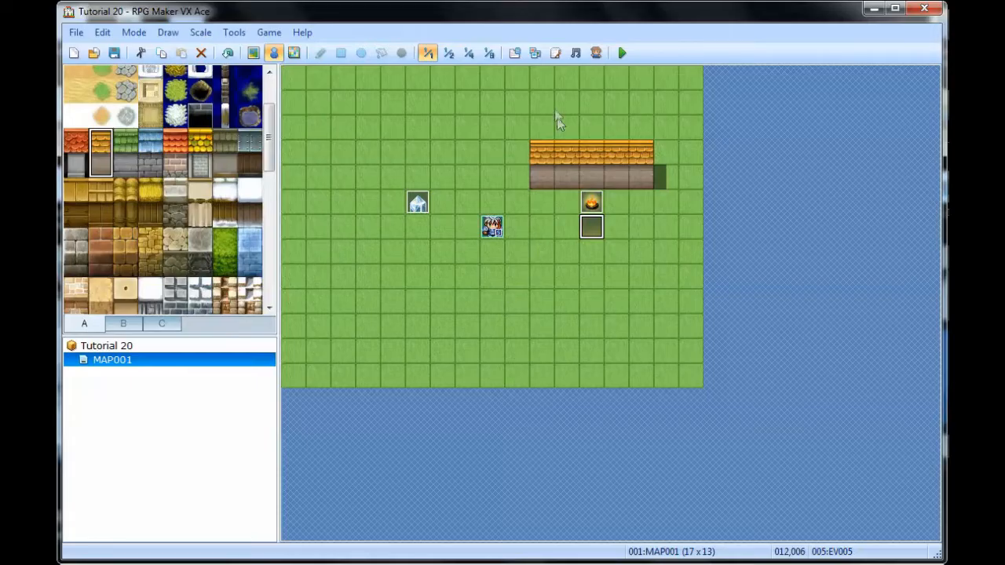
mouse_move(534, 54)
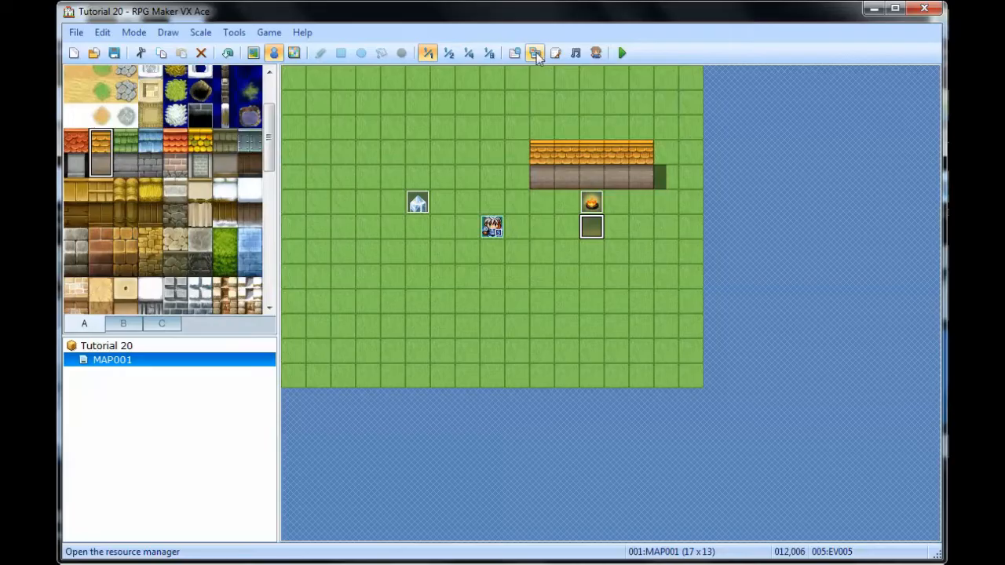
click(534, 53)
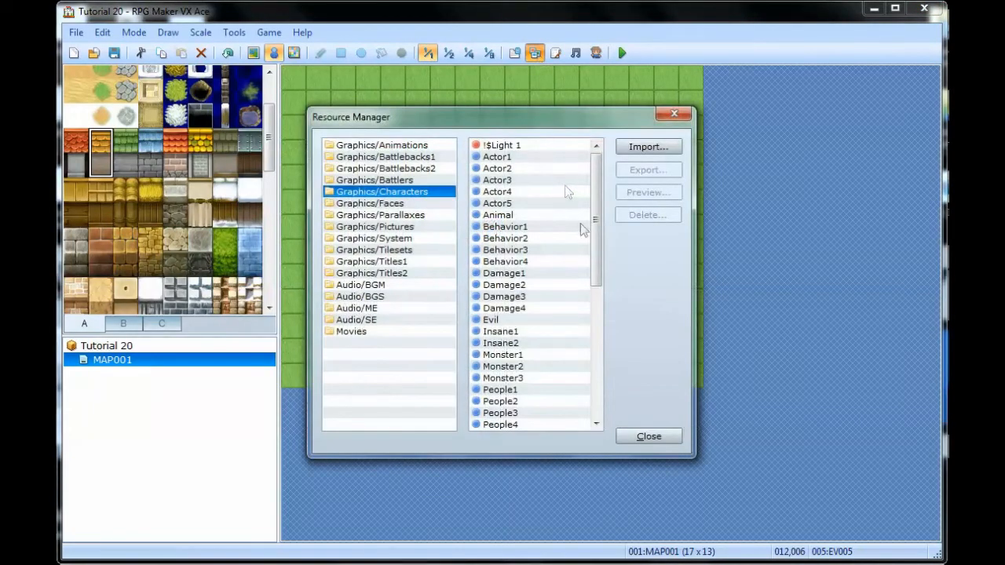
mouse_move(343, 198)
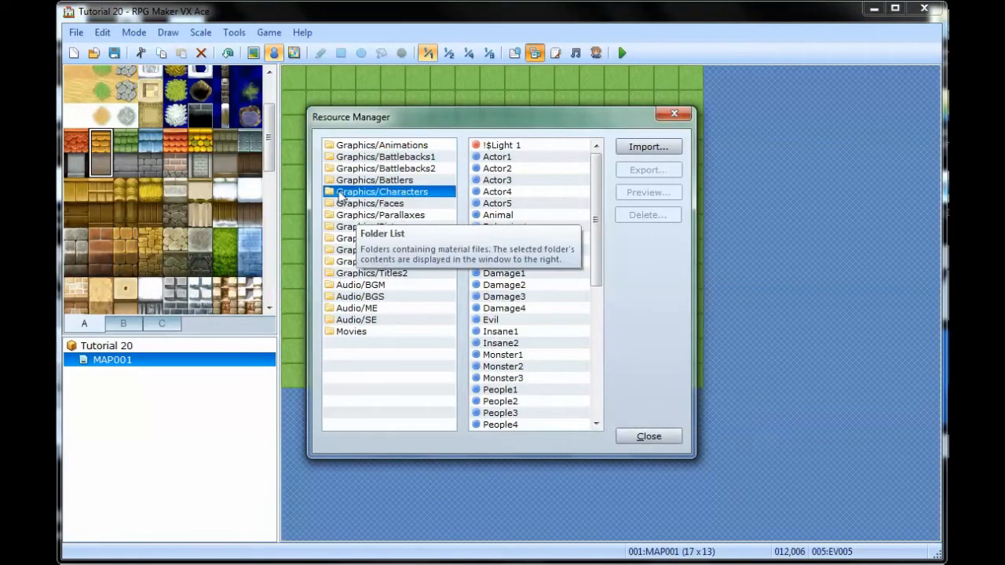
mouse_move(423, 201)
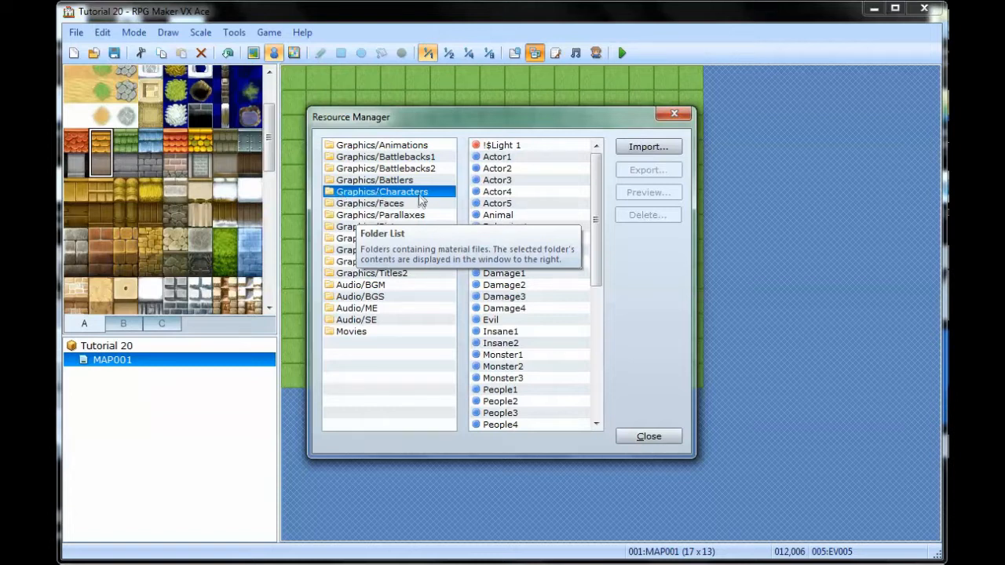
mouse_move(442, 191)
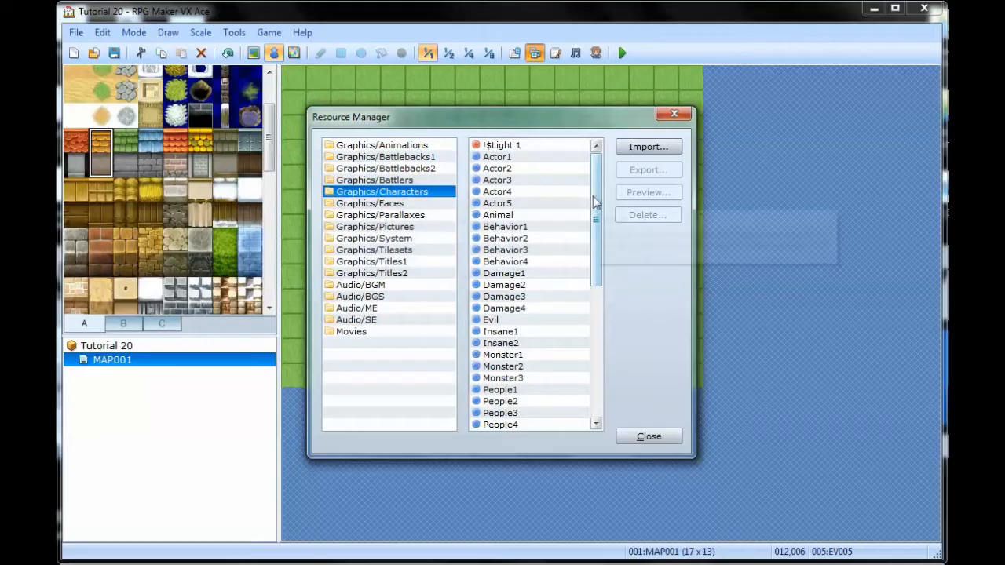
scroll(down, 3)
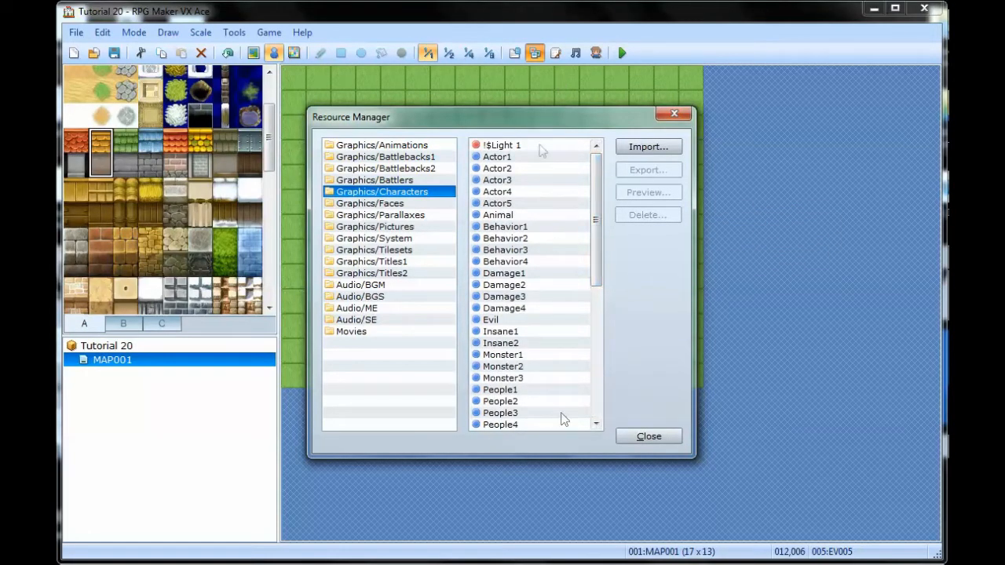
mouse_move(497, 176)
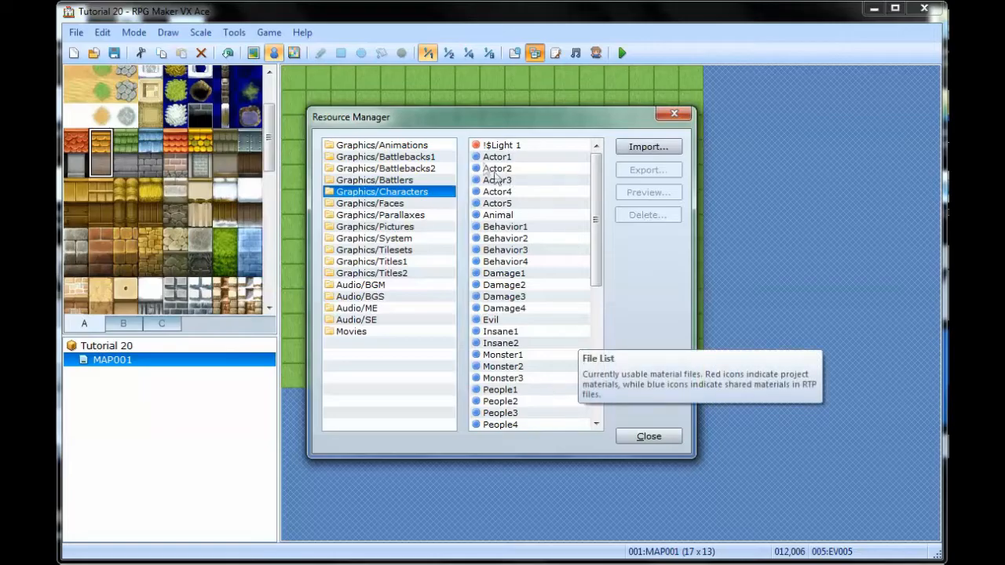
mouse_move(479, 149)
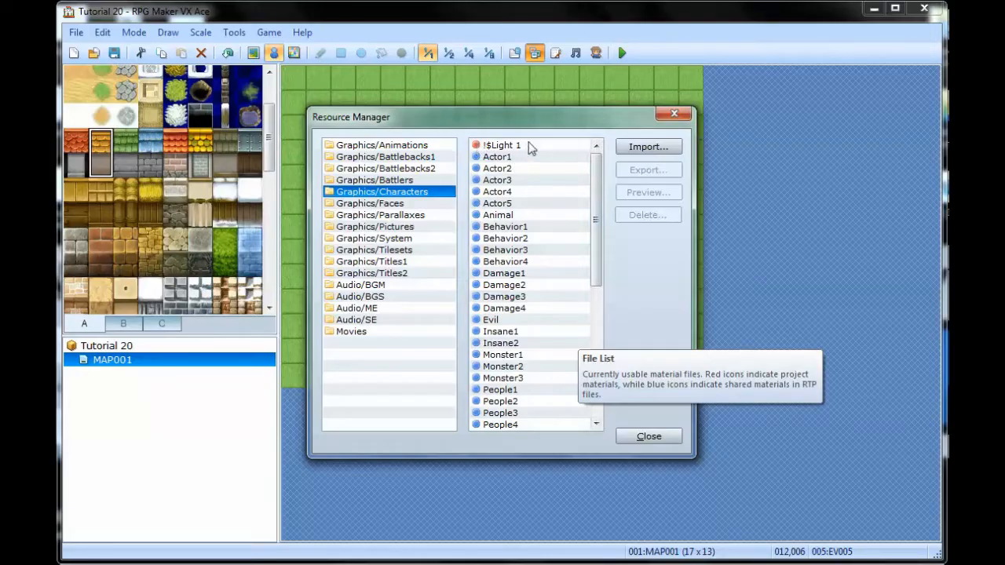
mouse_move(636, 286)
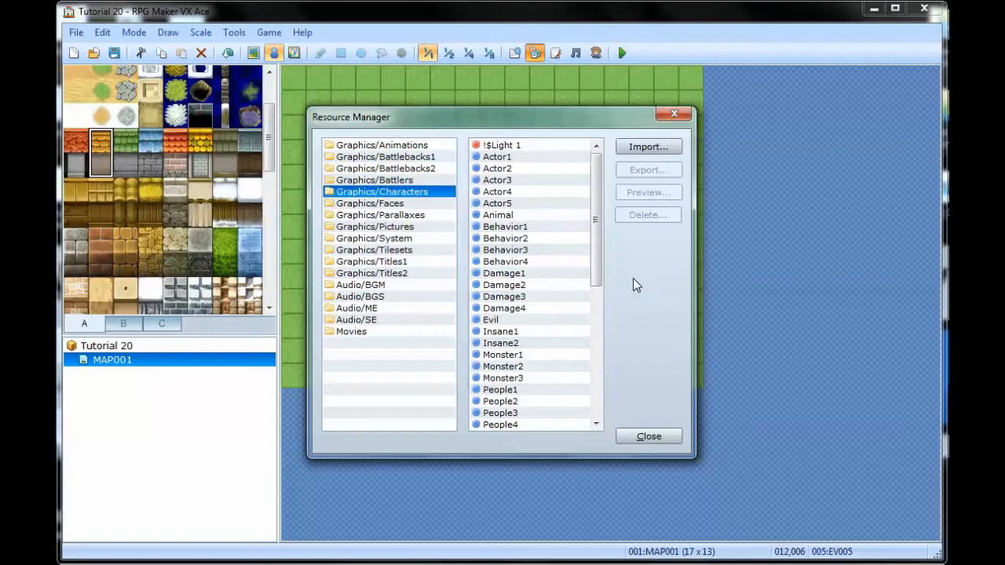
click(503, 144)
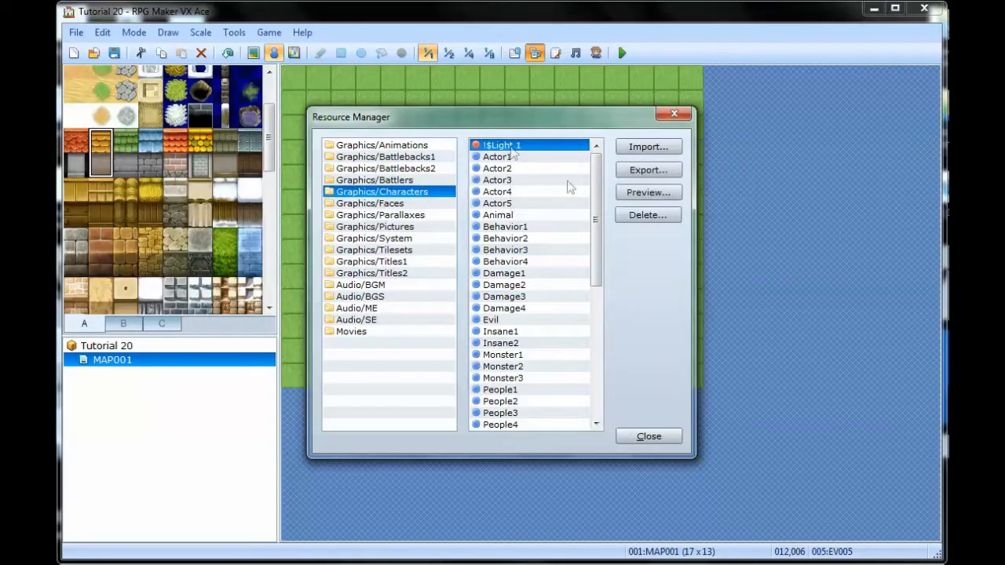
click(647, 191)
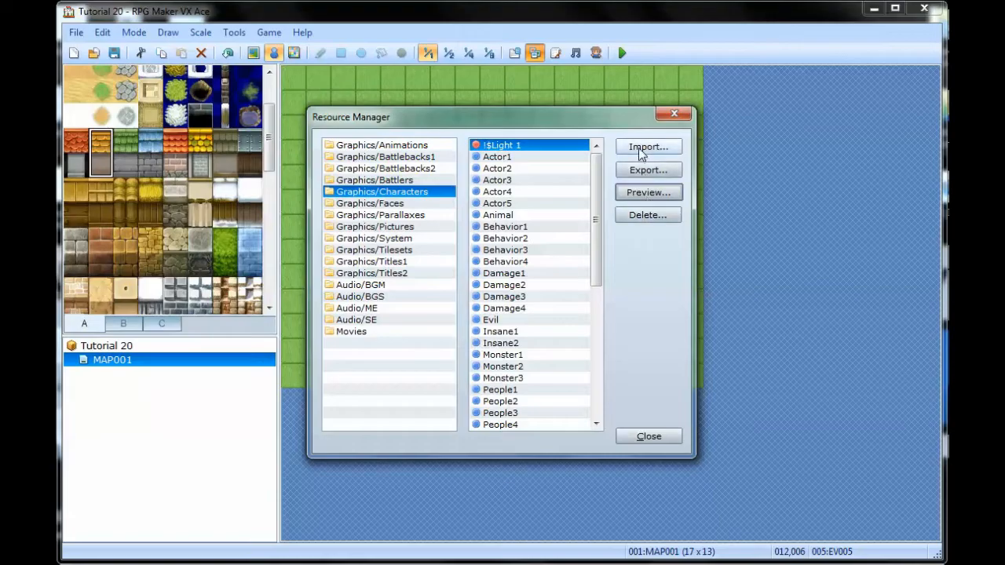
click(647, 148)
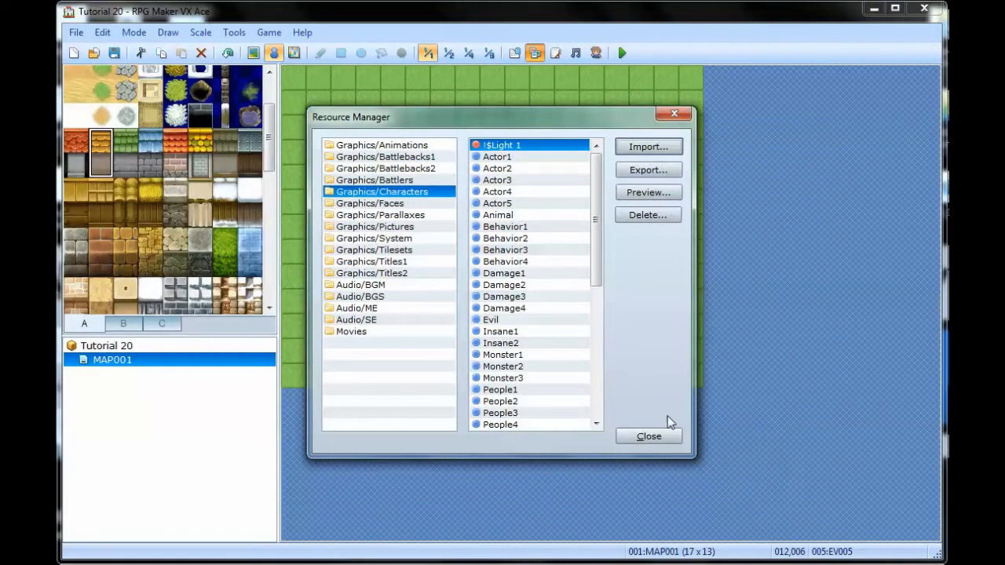
click(649, 437)
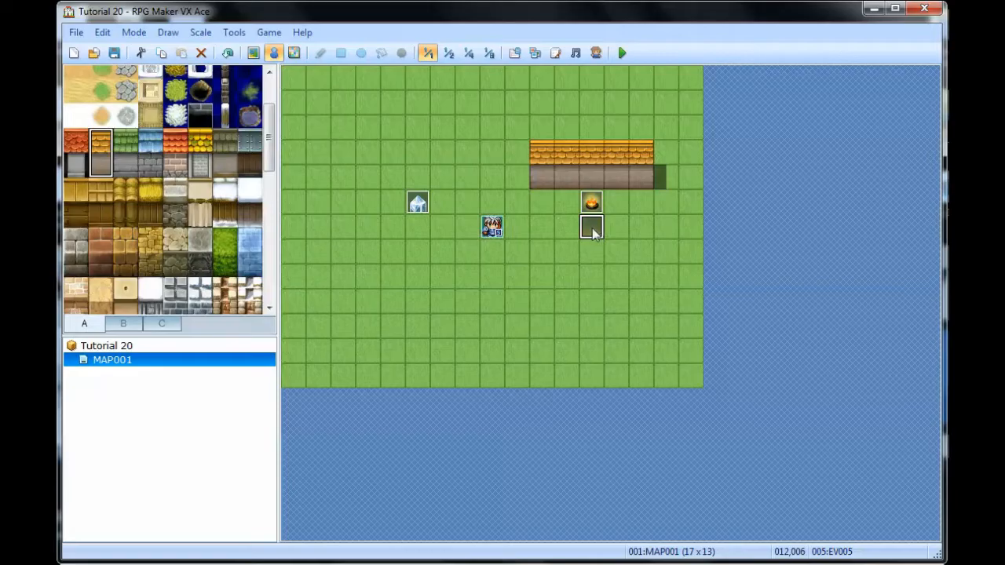
- Give event EV005 the orange glow from !$Light_1 as its graphic and return to the map
double_click(593, 226)
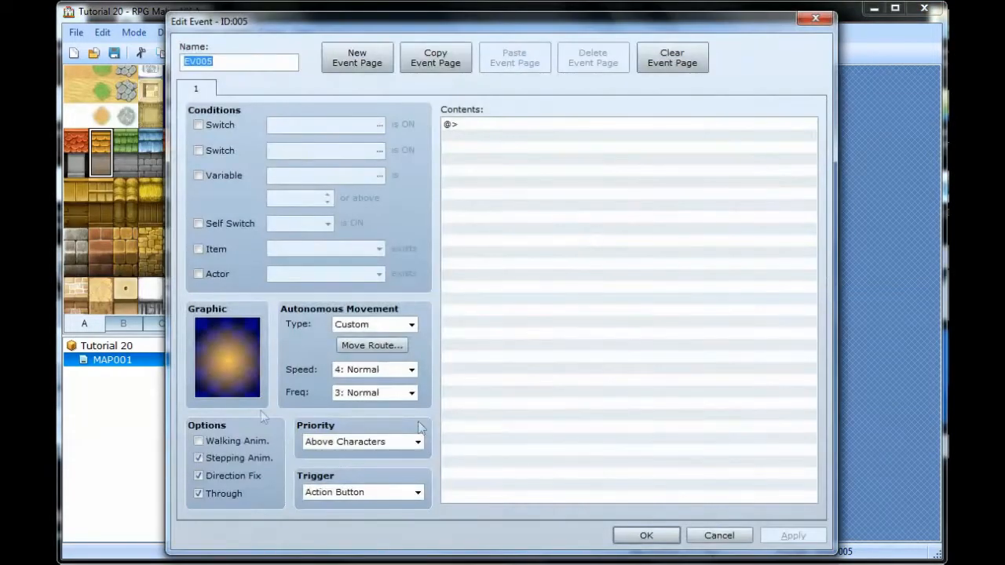
mouse_move(239, 371)
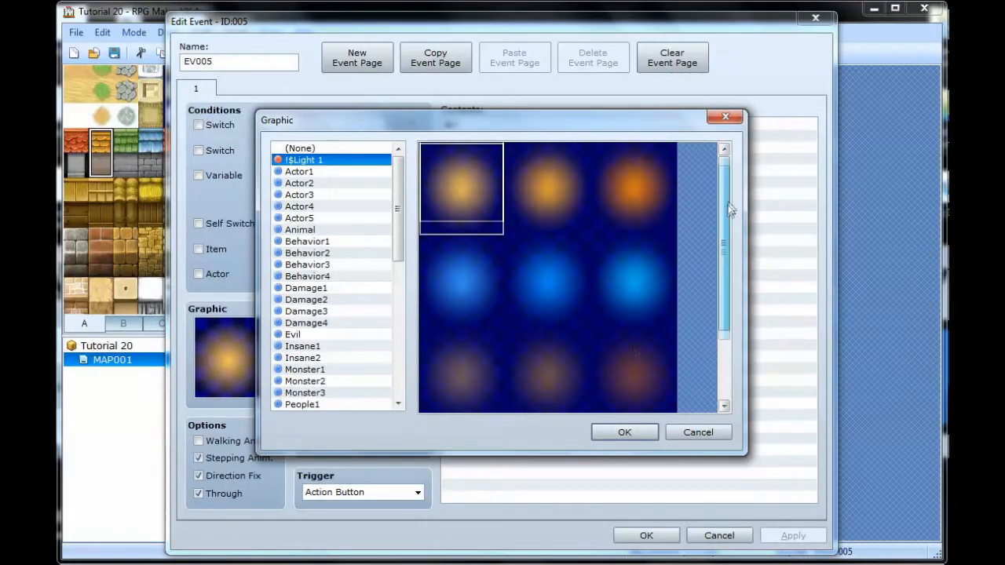
click(625, 432)
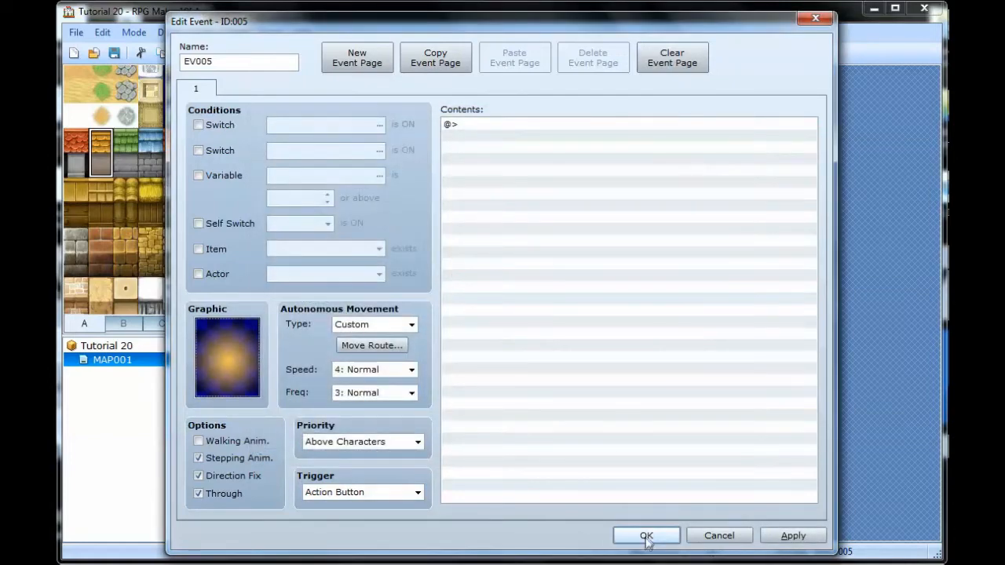
click(646, 535)
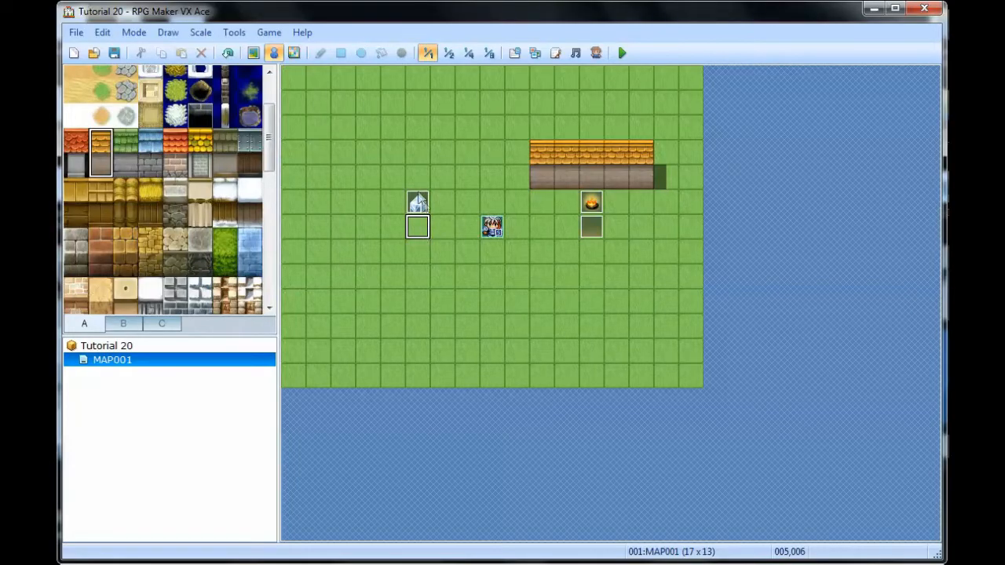
double_click(493, 226)
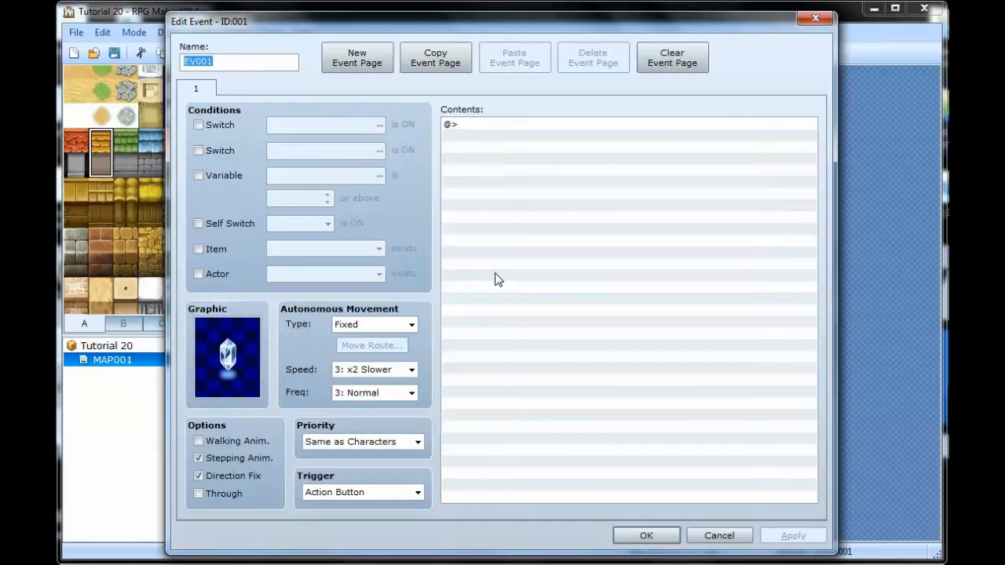
mouse_move(243, 354)
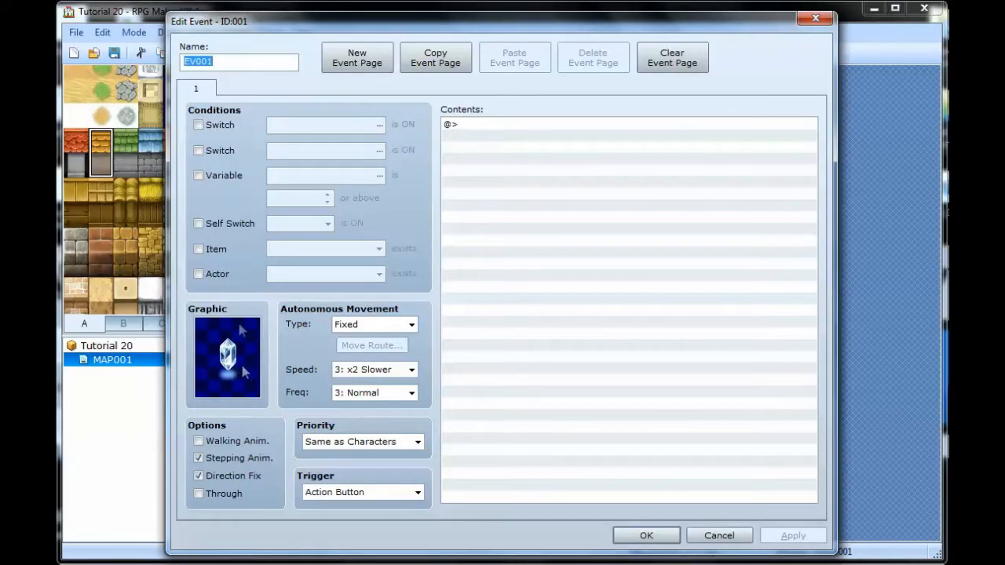
click(645, 534)
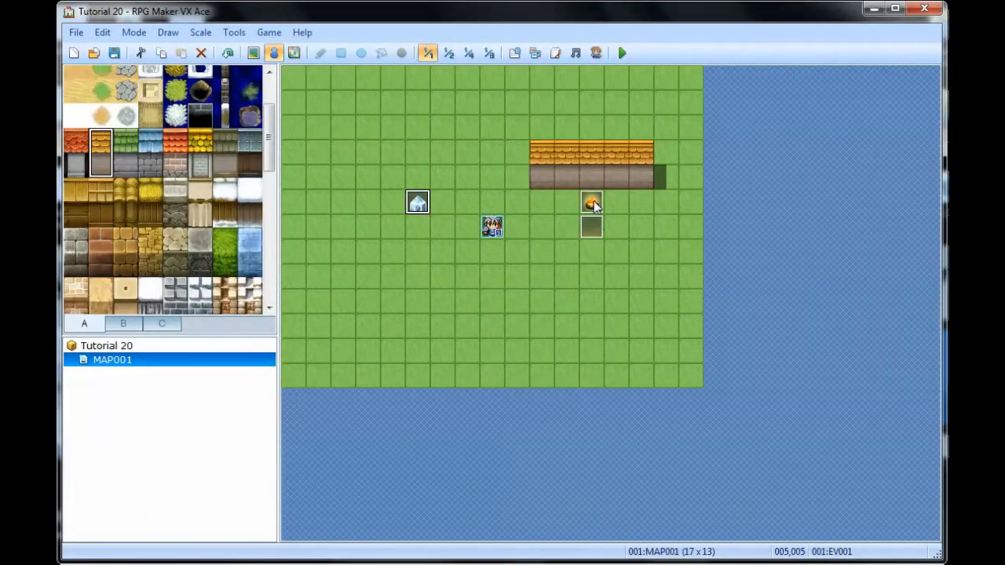
mouse_move(447, 274)
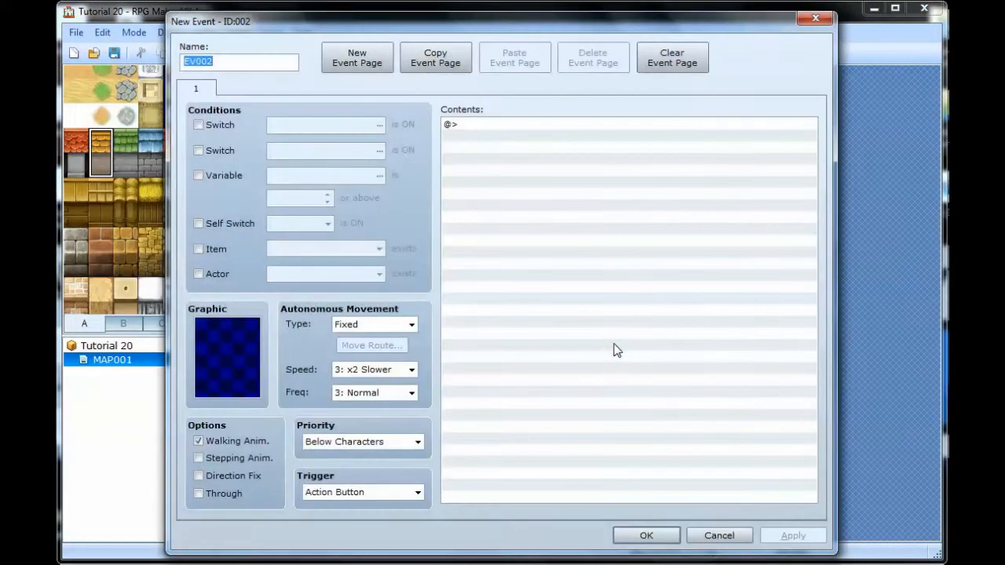
mouse_move(232, 381)
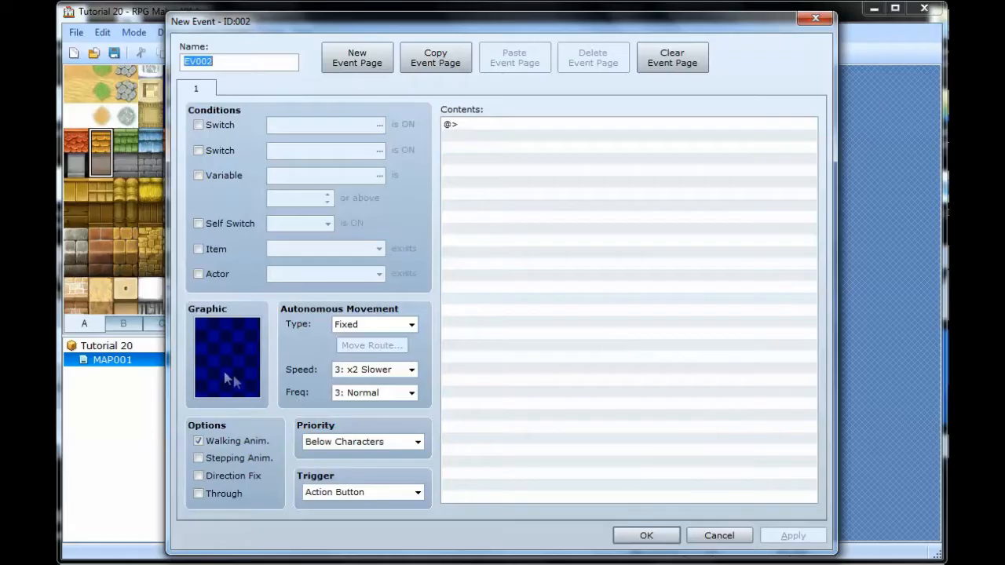
mouse_move(273, 410)
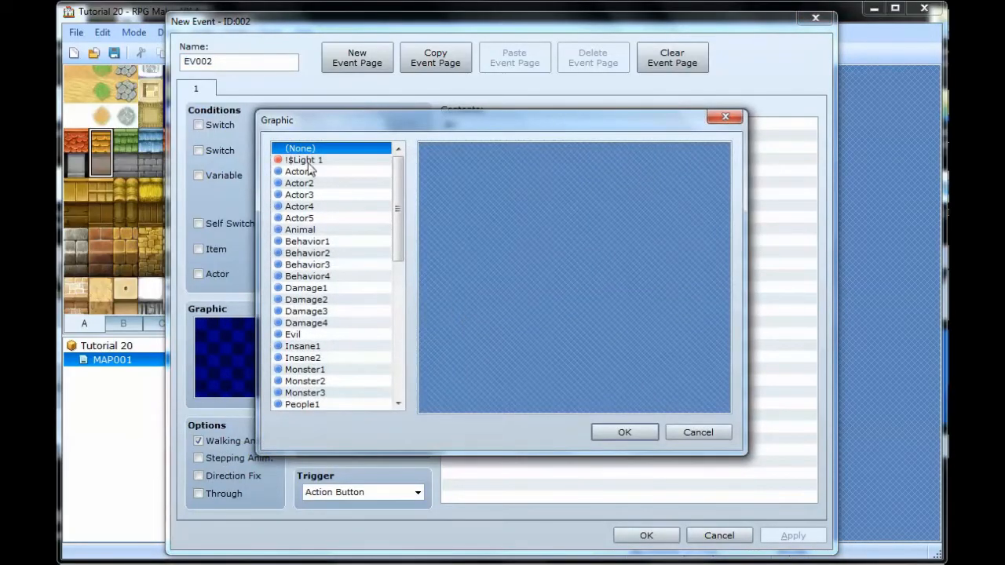
- Choose the bottom-left blue glow from !Light_1 as the new event EV002's graphic
click(305, 160)
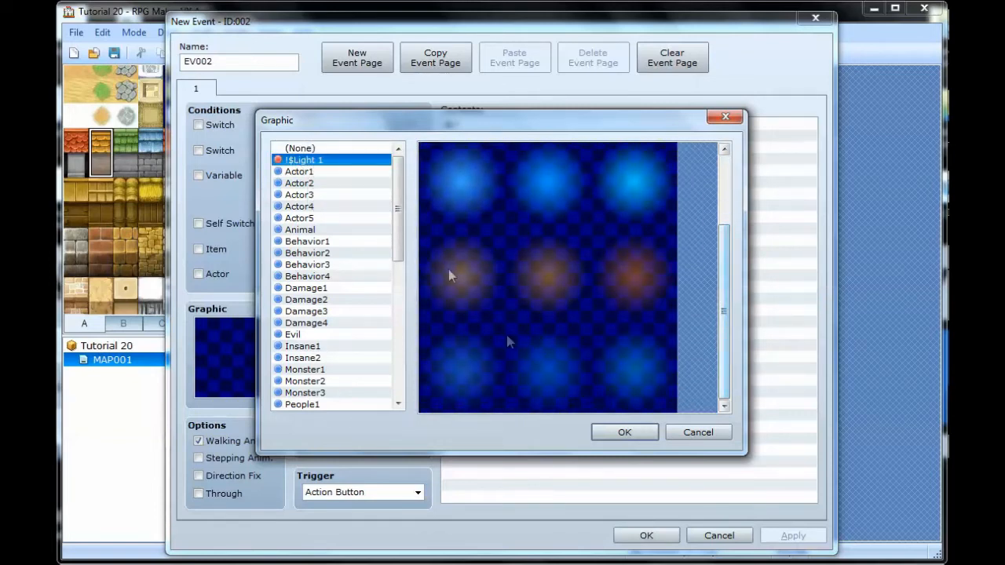
click(462, 367)
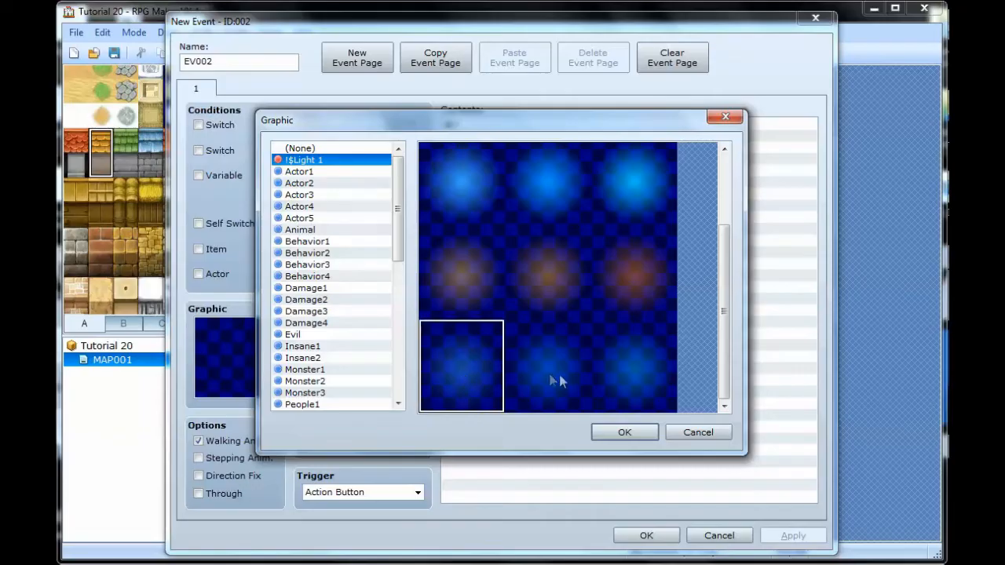
mouse_move(517, 368)
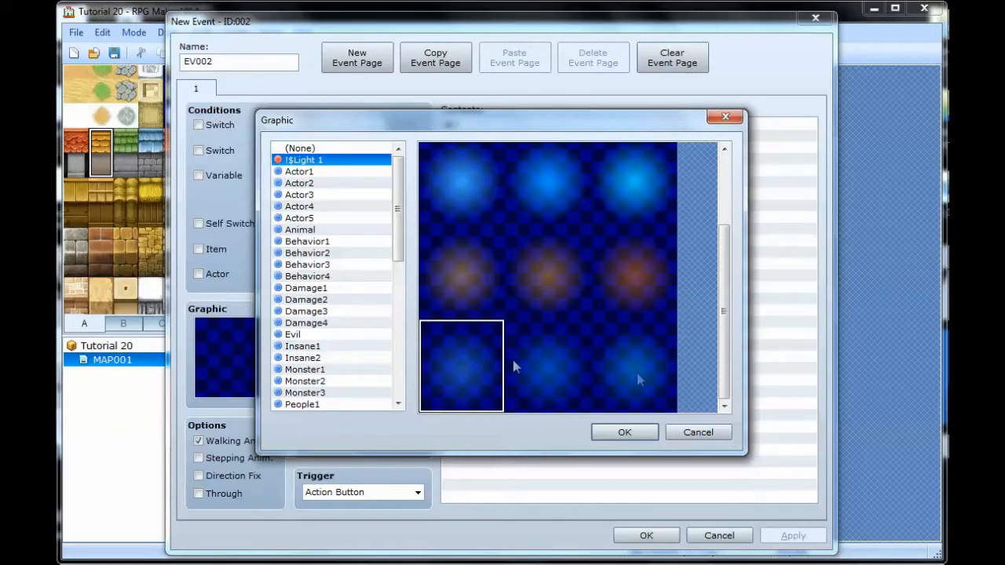
mouse_move(544, 191)
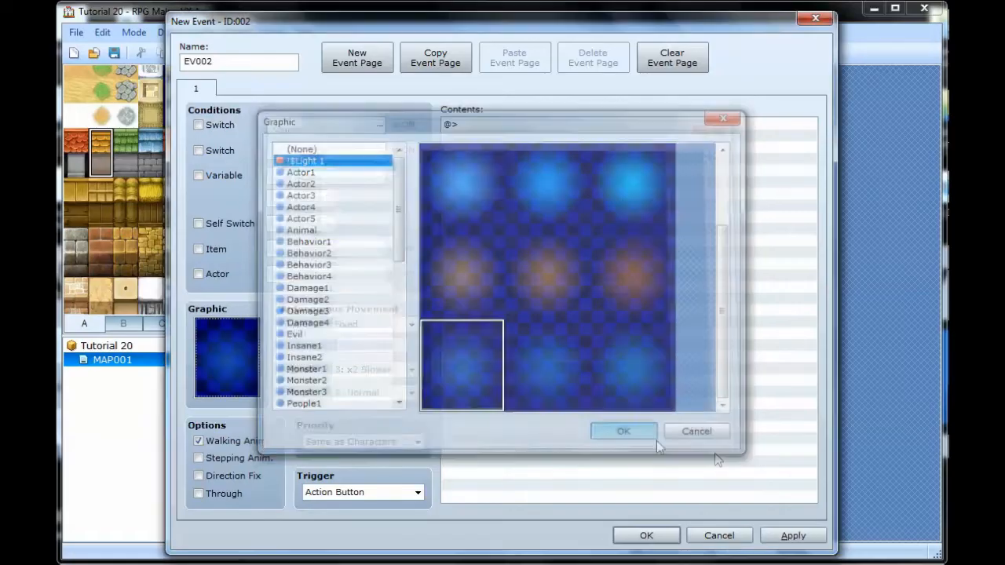
click(624, 430)
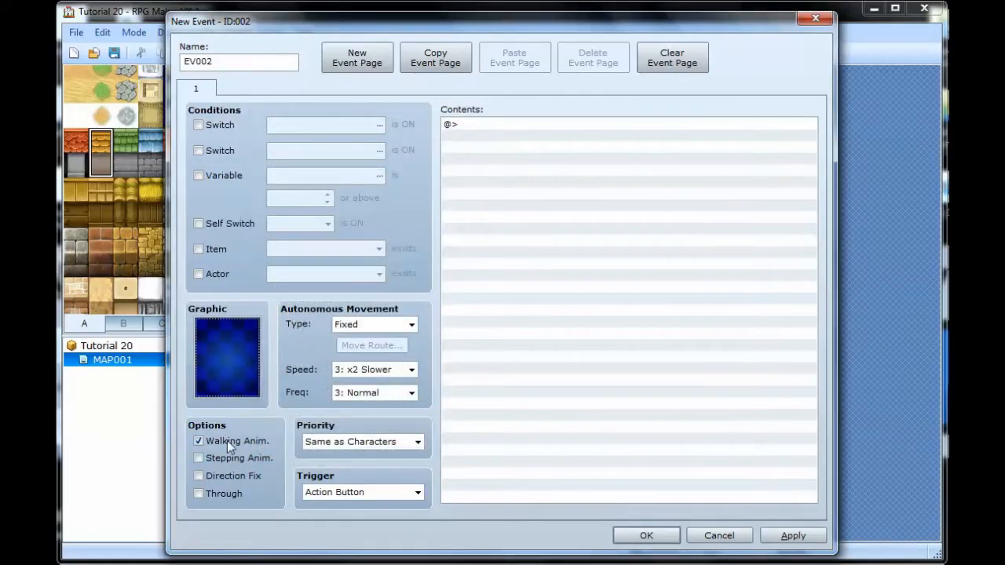
- Turn off Walking Anim, set Priority to Above Characters and movement Type to Custom for EV002
click(198, 440)
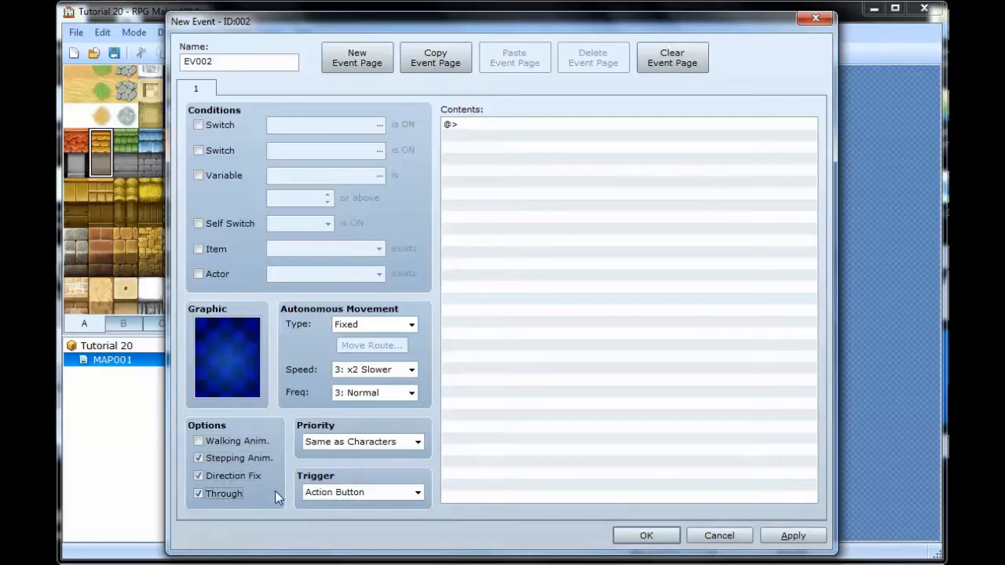
mouse_move(250, 464)
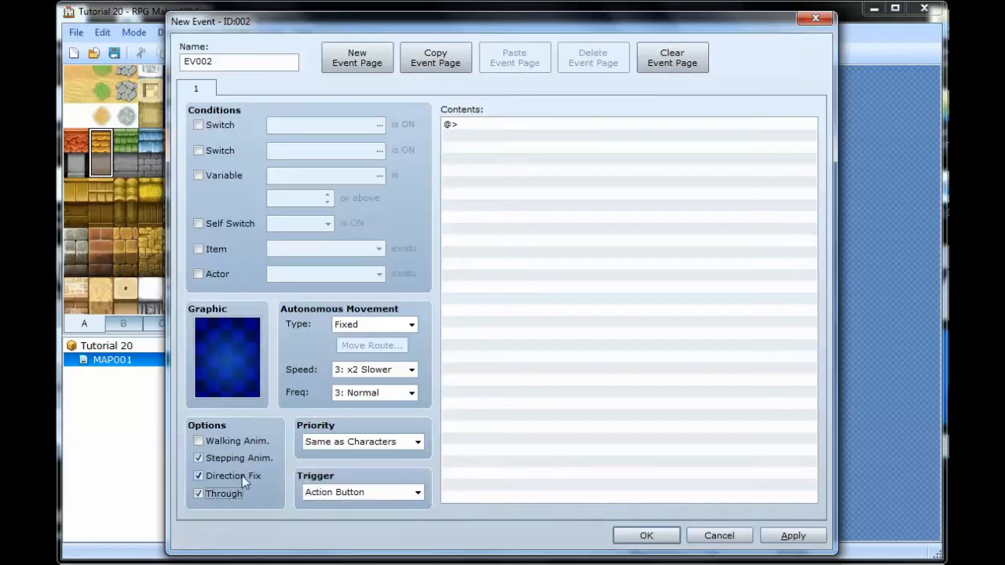
mouse_move(233, 475)
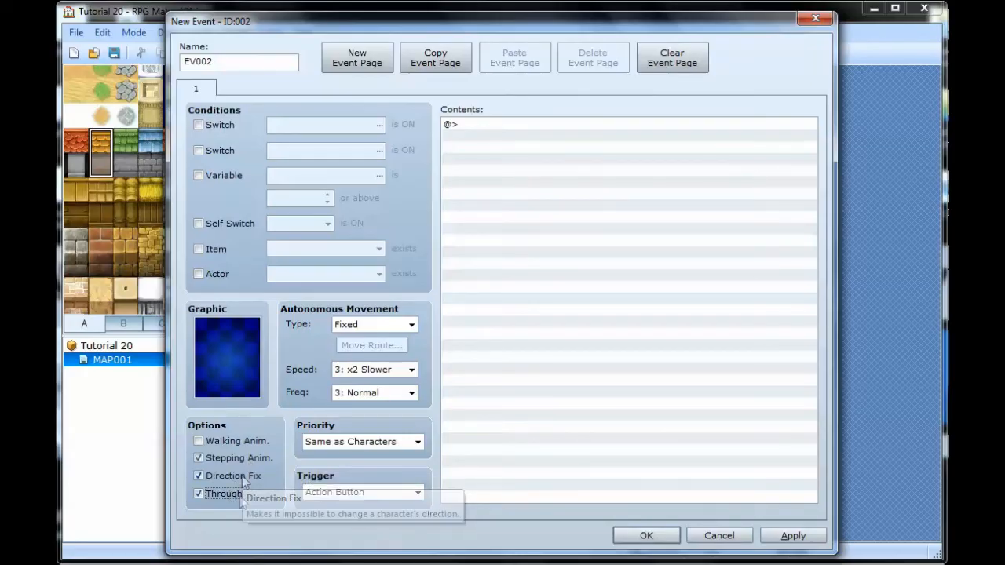
mouse_move(251, 500)
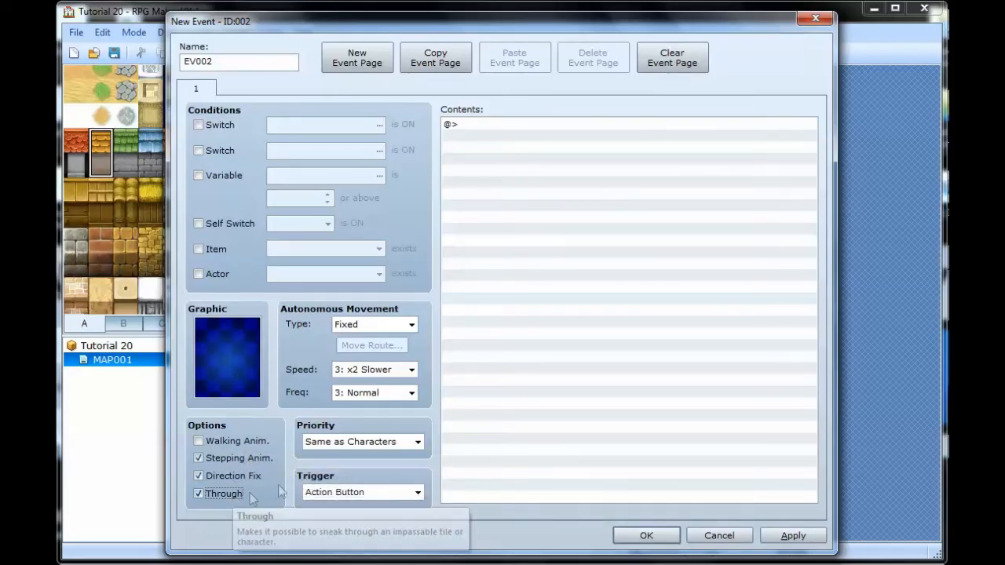
mouse_move(296, 428)
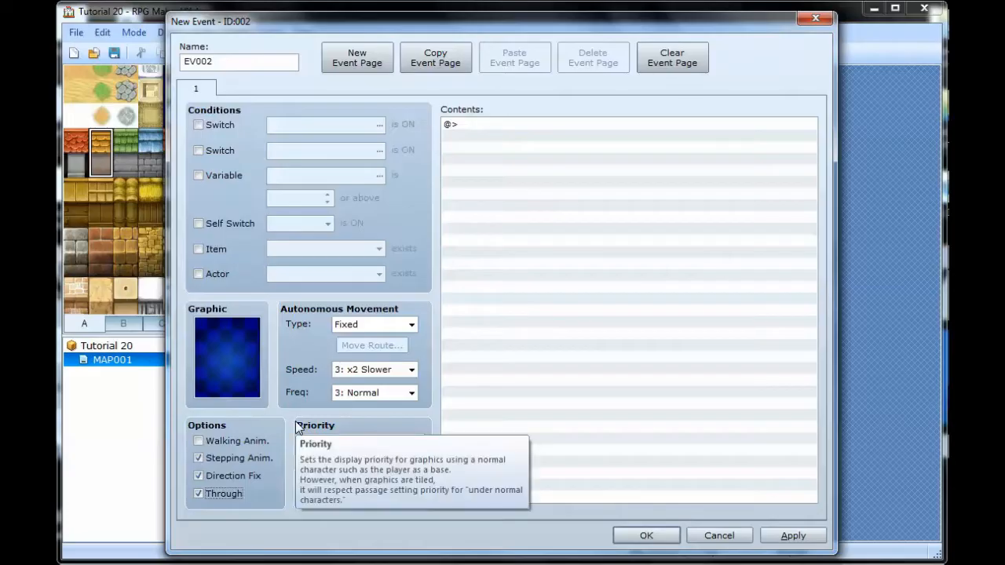
mouse_move(336, 418)
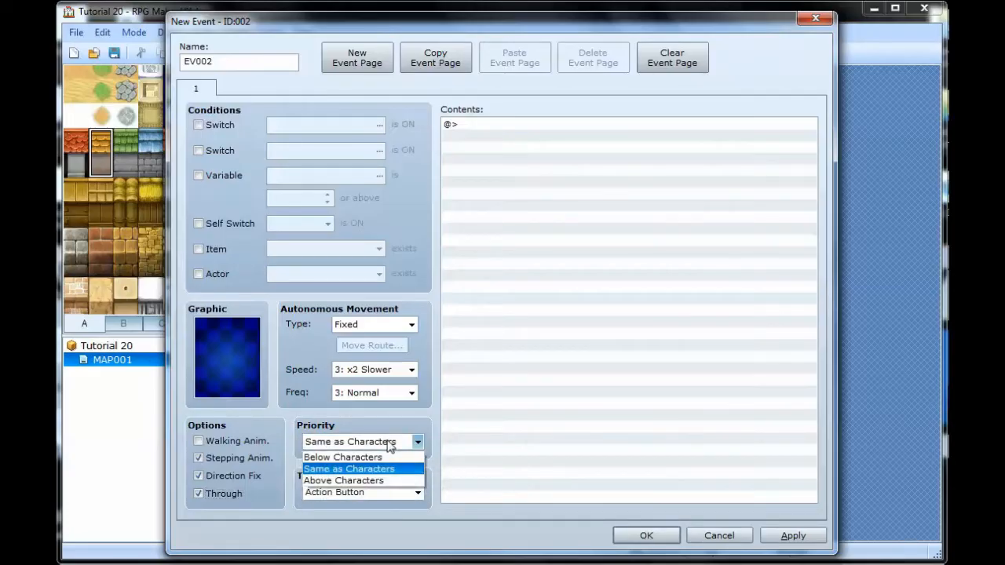
click(342, 481)
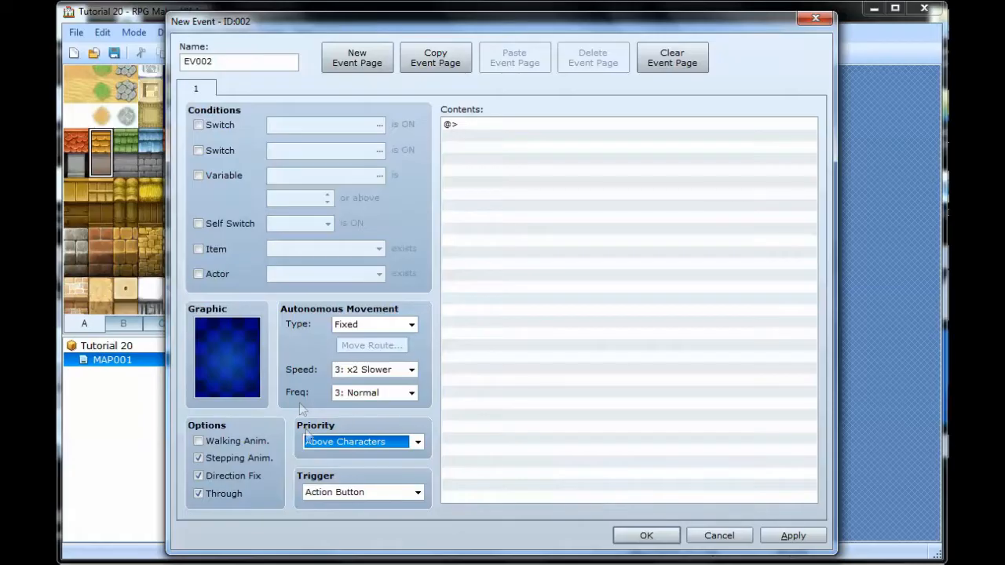
mouse_move(380, 328)
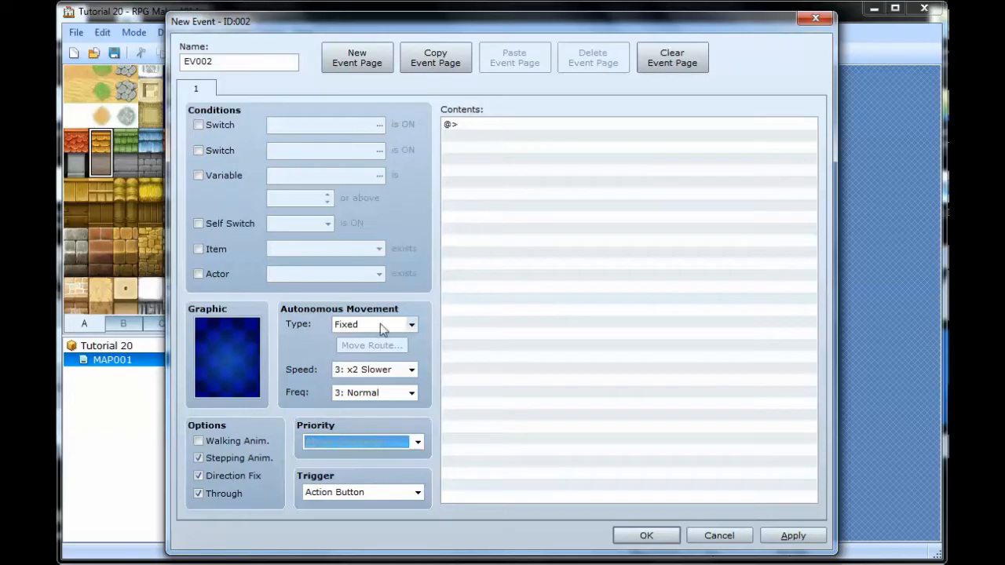
click(374, 324)
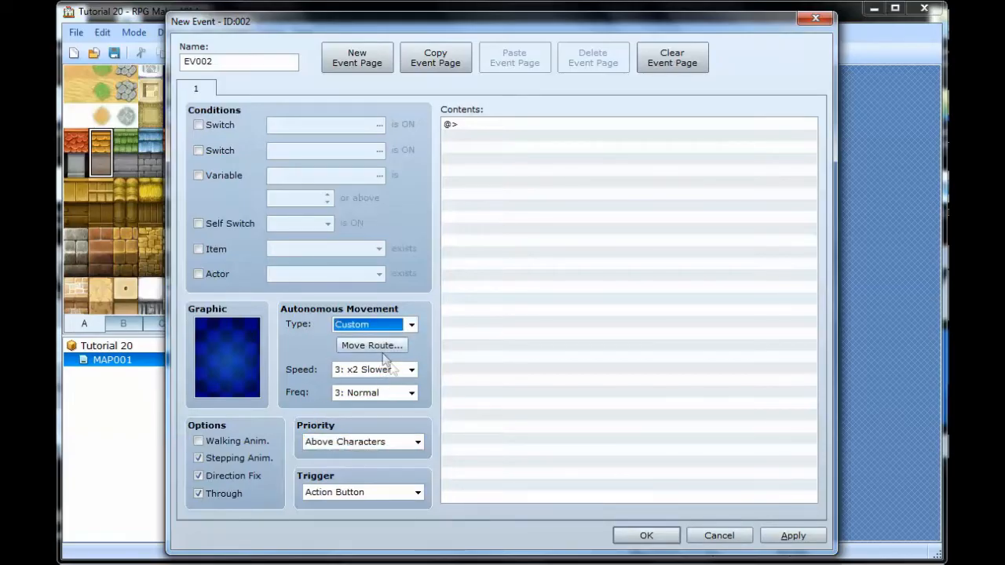
mouse_move(380, 375)
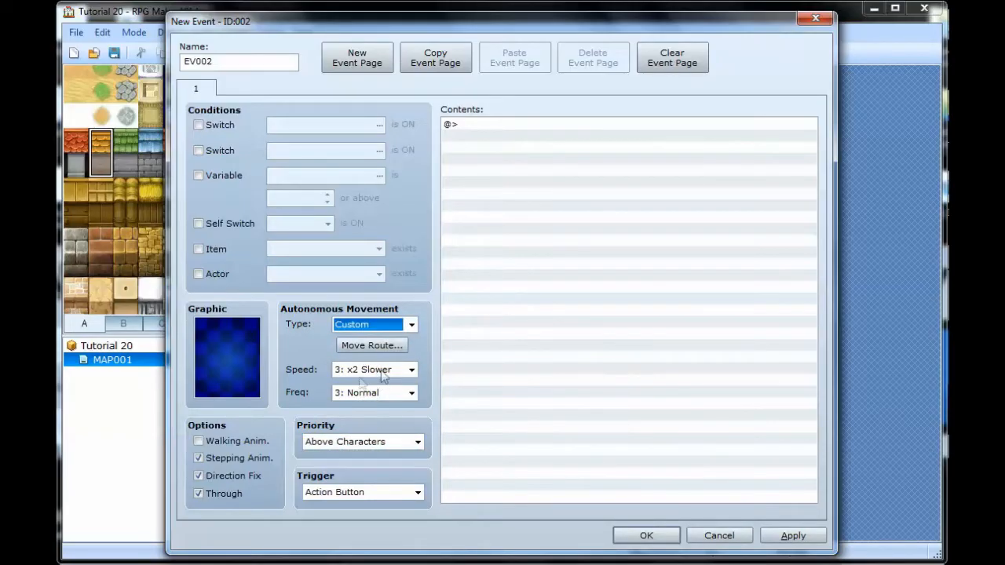
mouse_move(370, 345)
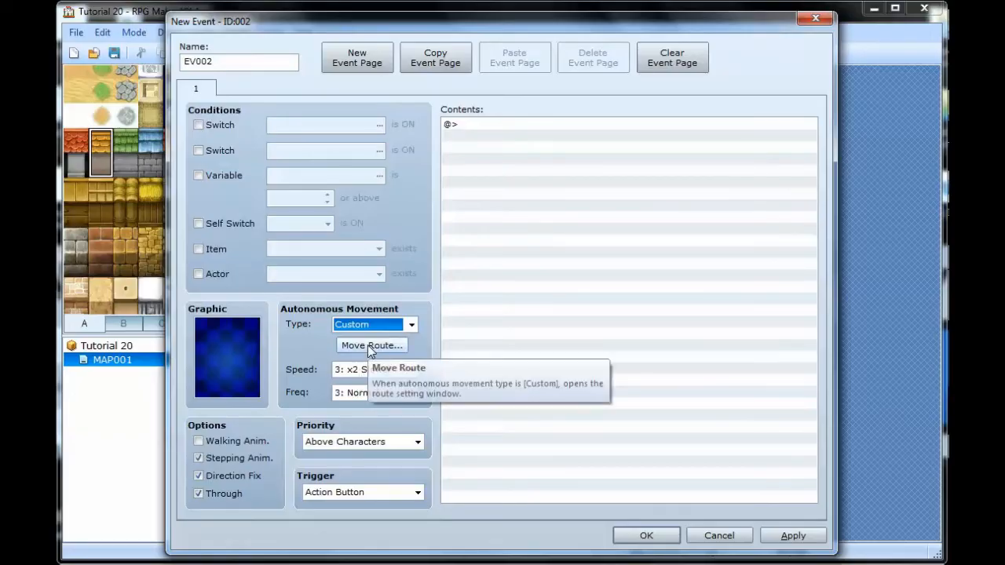
- In the Move Route, disable repeat, add a Change Blending command set to Add, and save the route
click(370, 345)
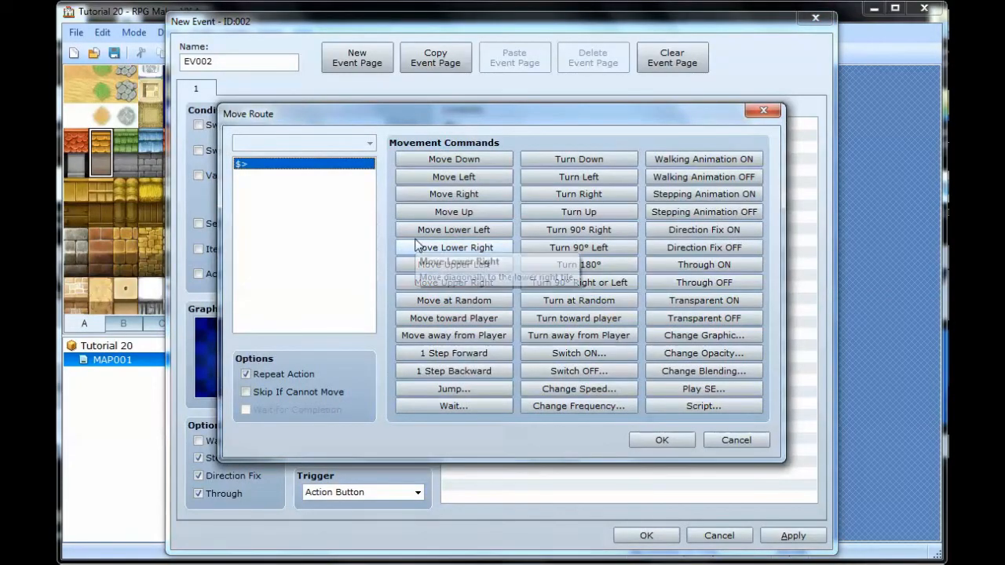
mouse_move(453, 248)
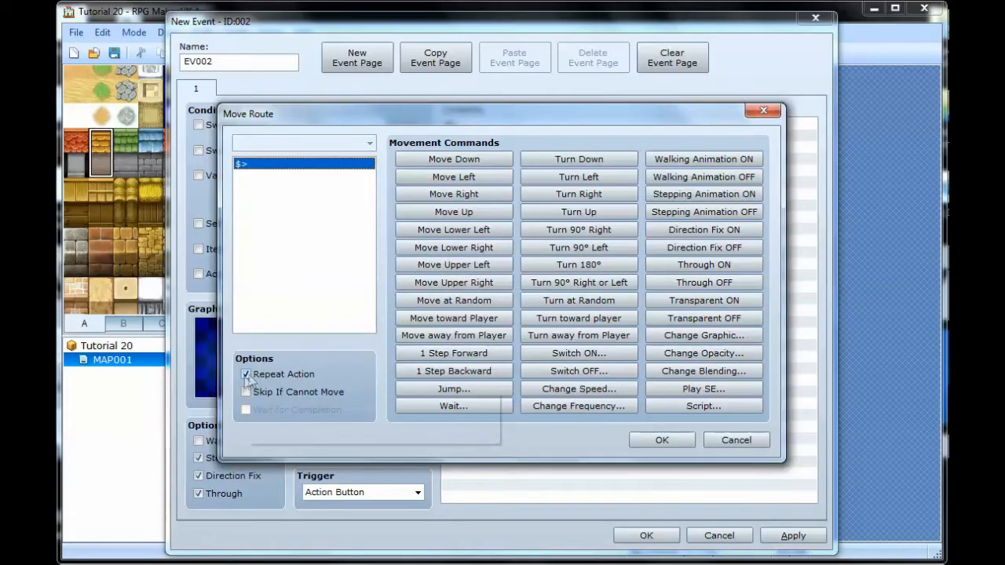
click(245, 374)
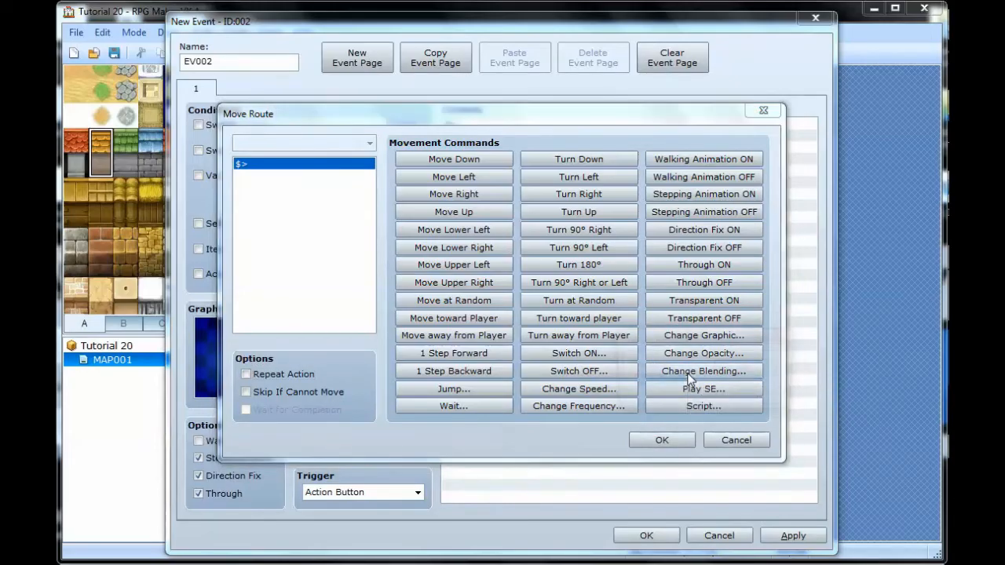
click(703, 371)
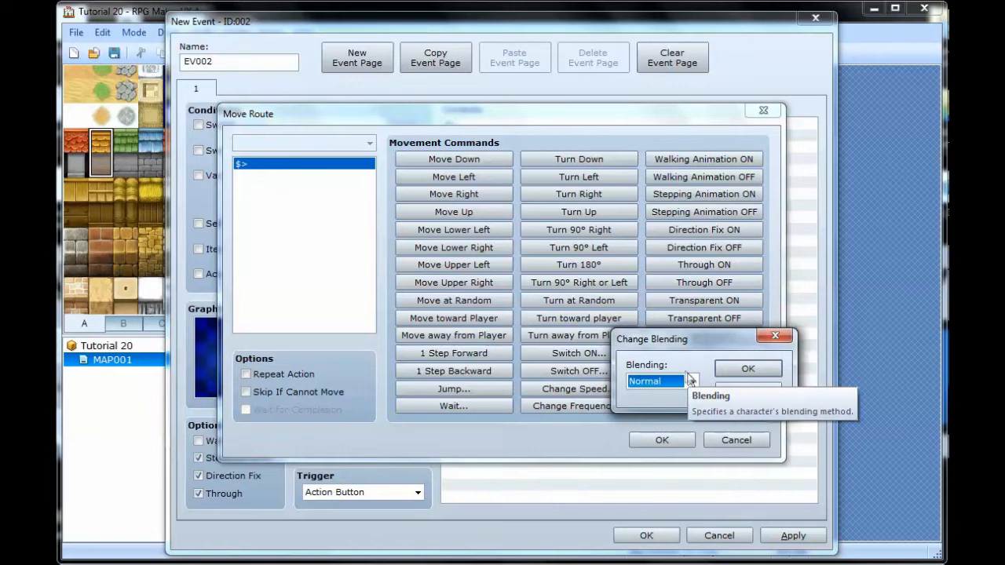
click(691, 382)
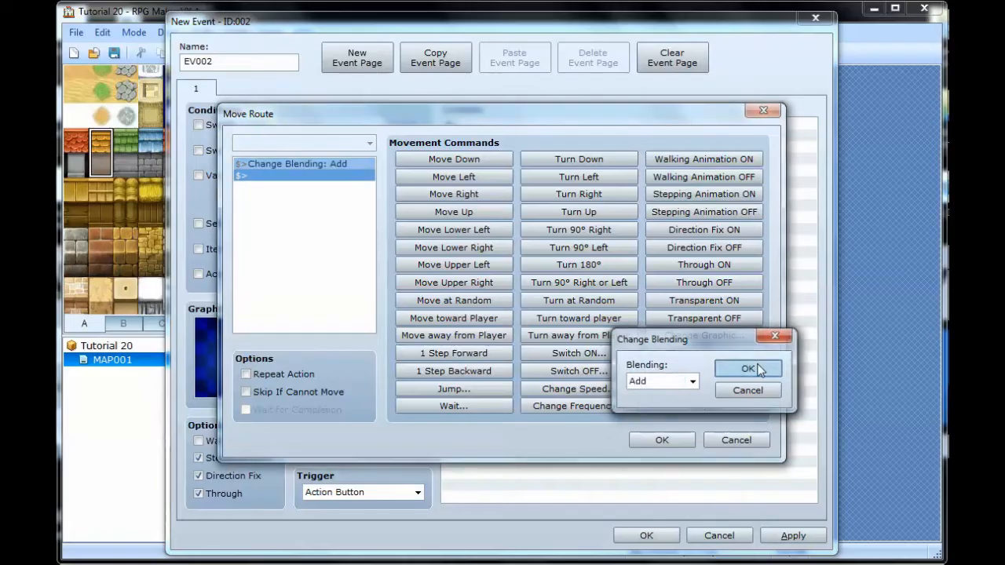
click(748, 370)
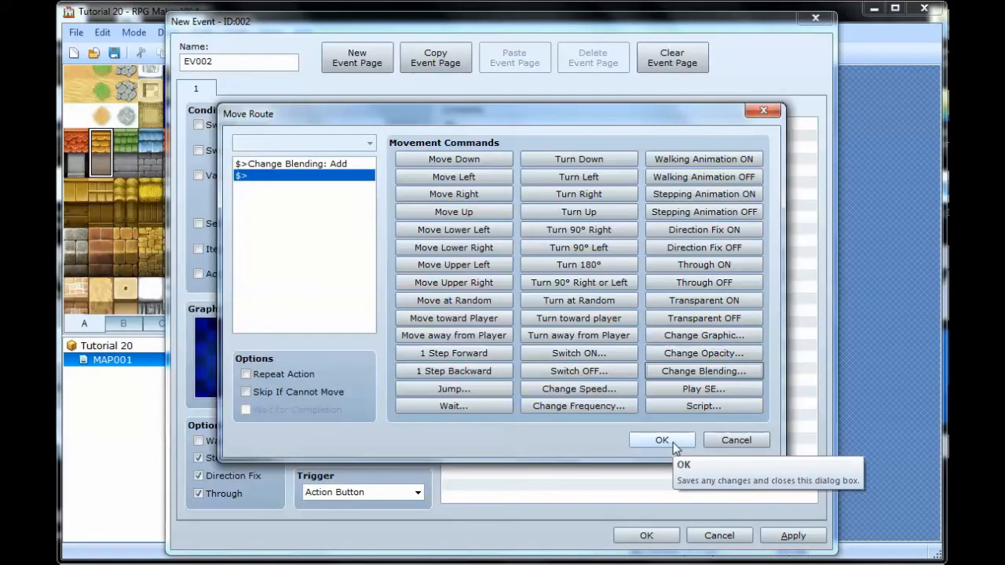
click(663, 440)
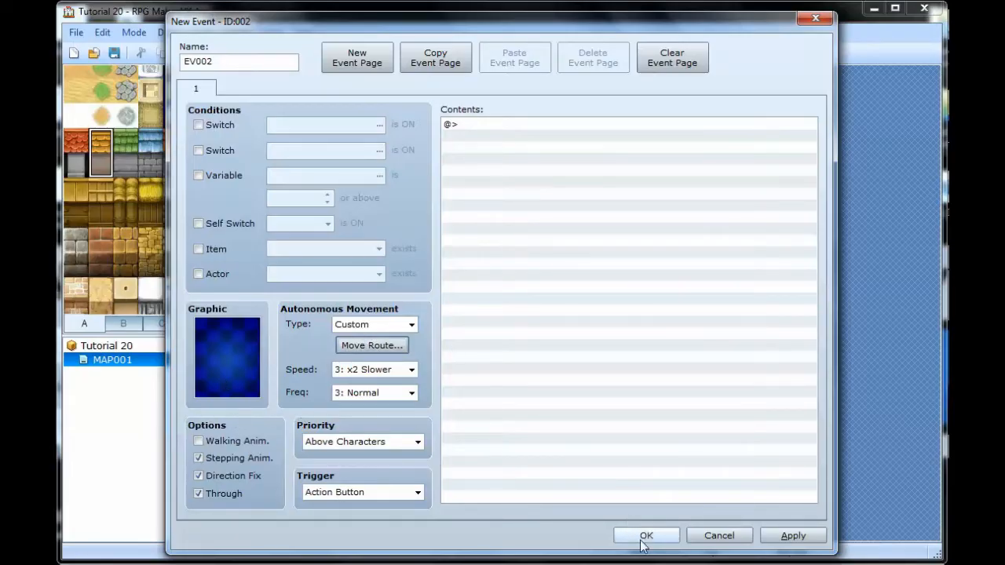
- Accept EV002's settings and launch a playtest of the game
click(647, 535)
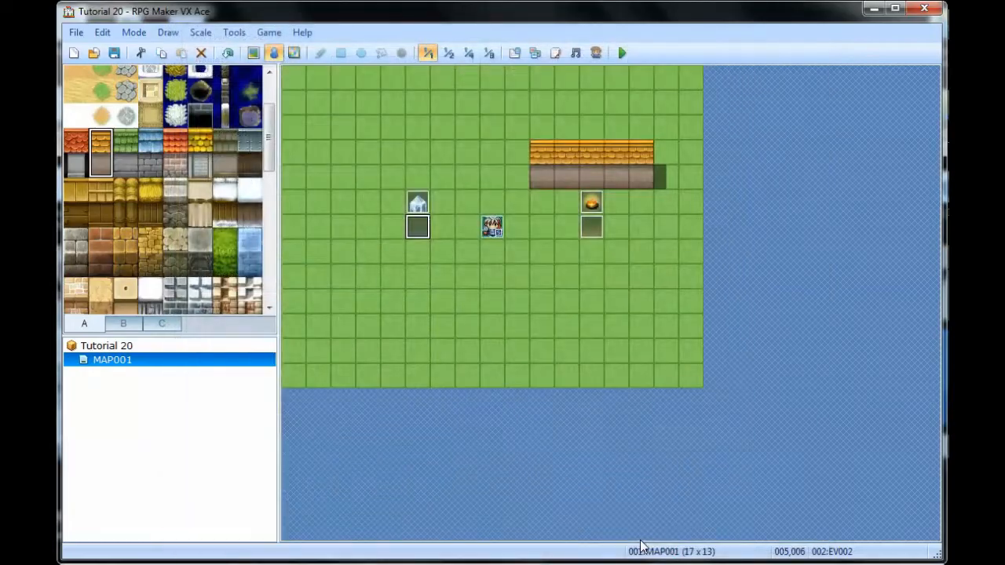
mouse_move(622, 54)
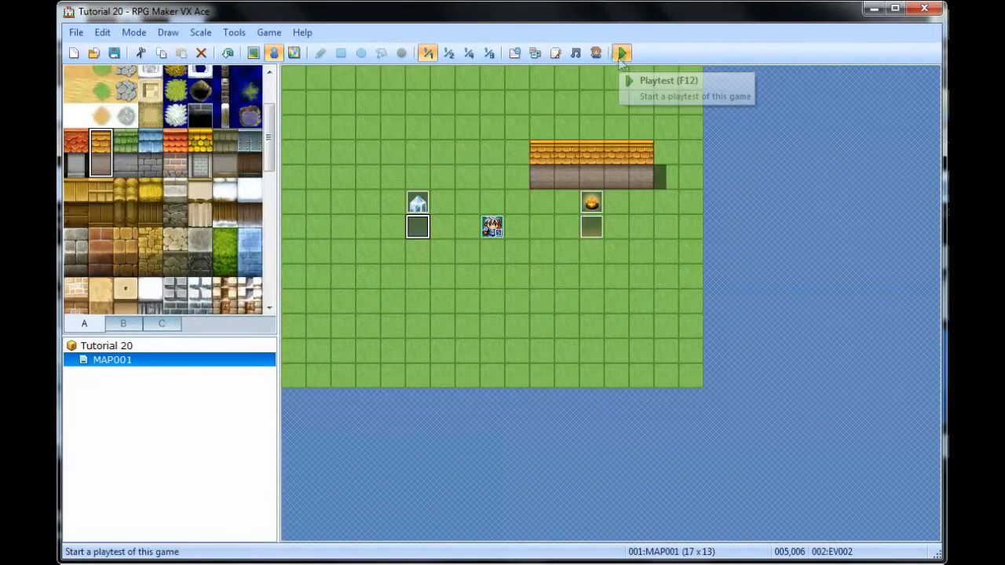
click(622, 54)
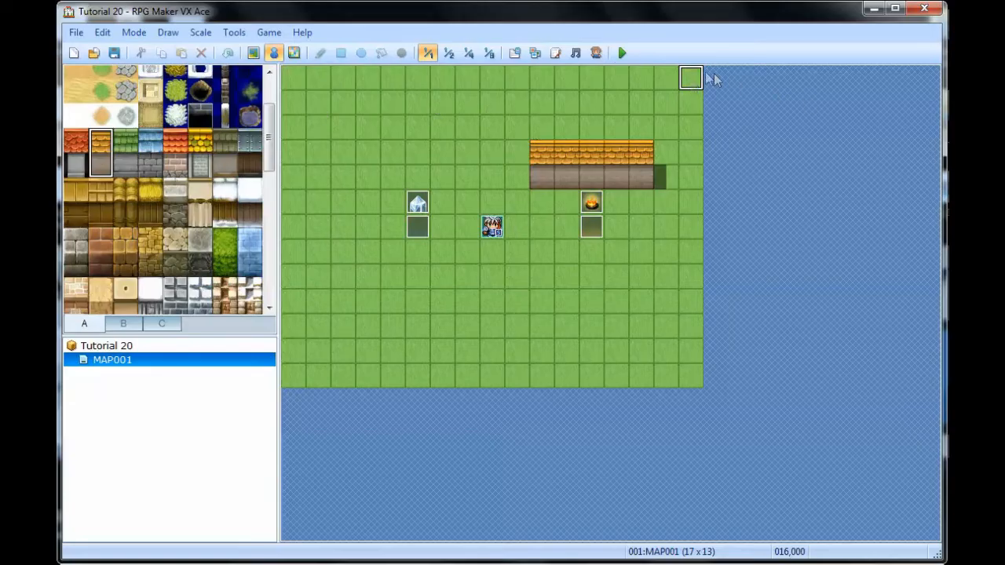
- Create a new event EV003 on the top-right grass tile
double_click(690, 77)
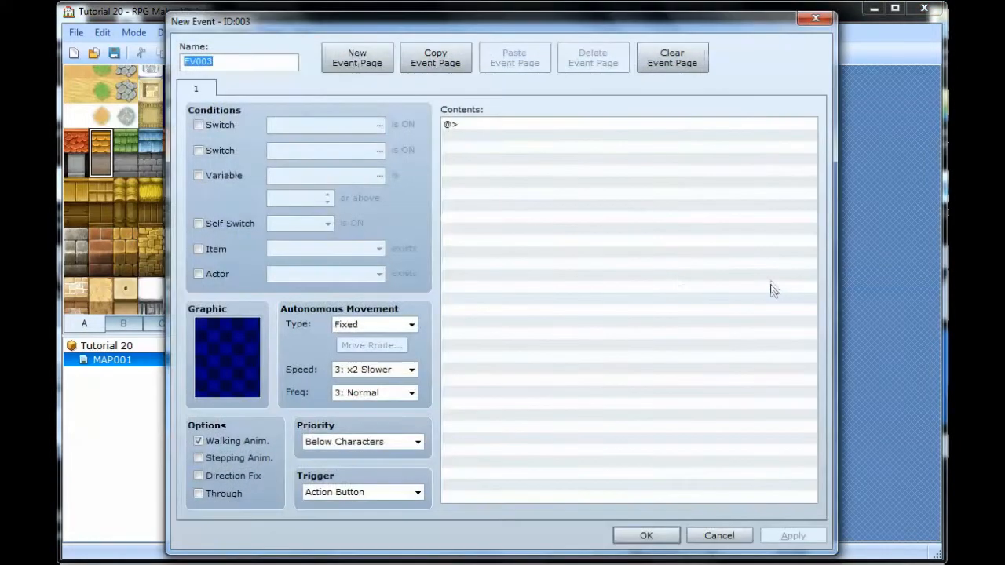
mouse_move(497, 130)
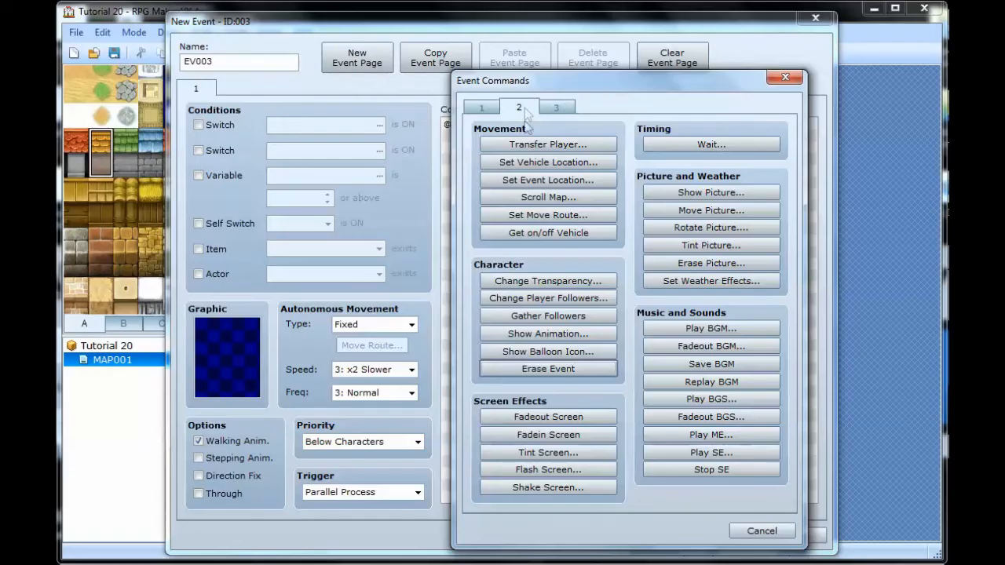
mouse_move(499, 408)
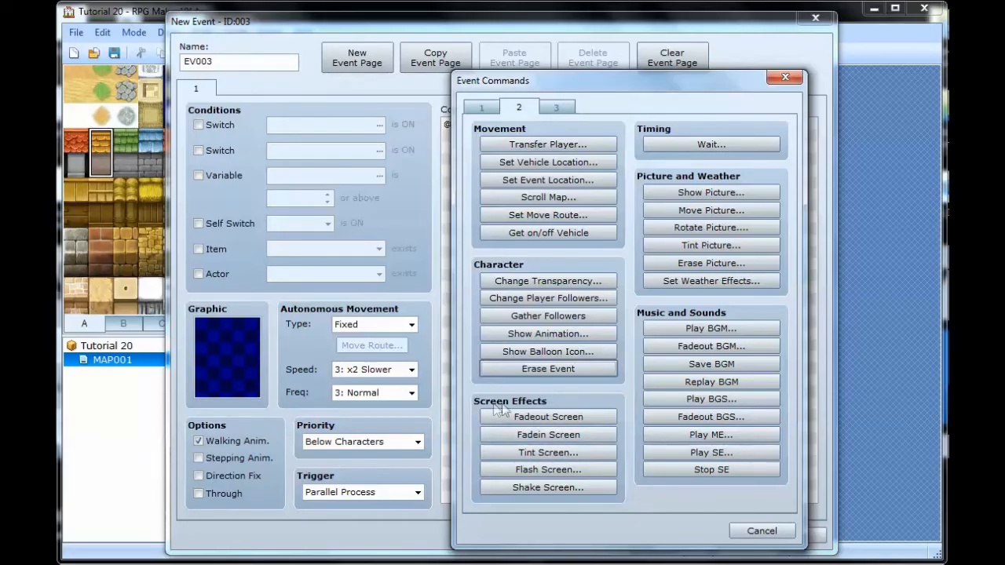
mouse_move(635, 367)
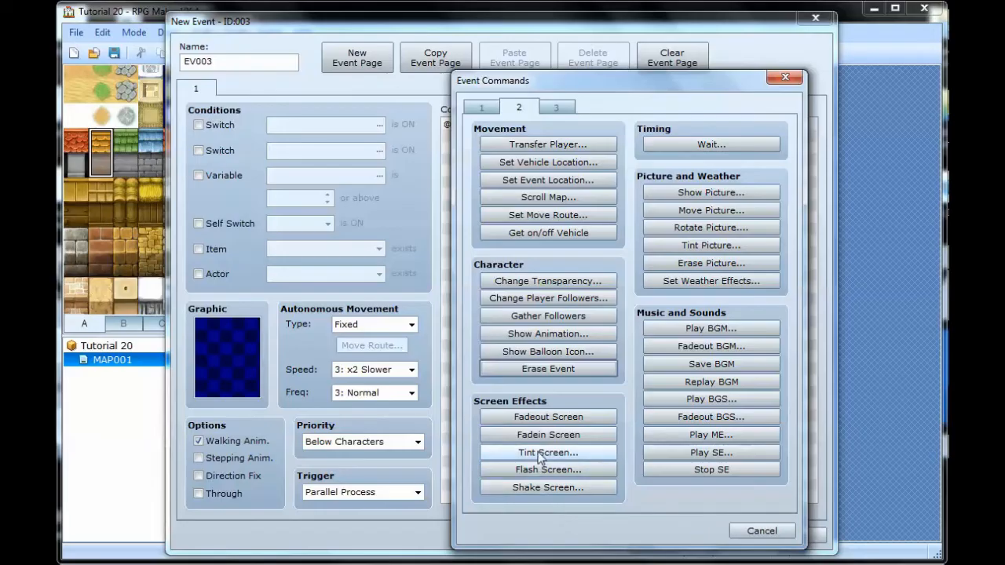
- Add a Tint Screen command, try the presets, settle on Dark (-68 RGB) with Time 1 frame
click(547, 452)
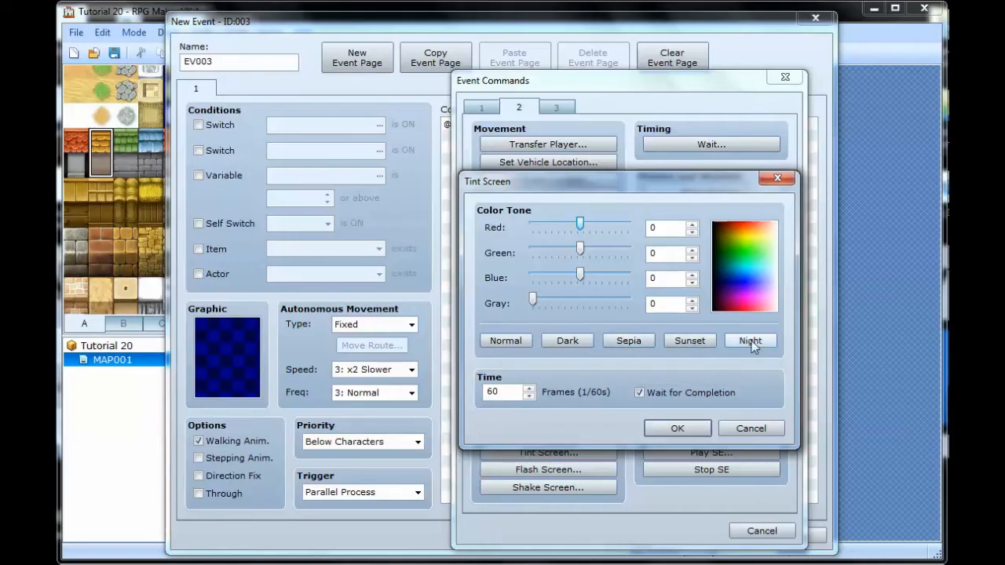
mouse_move(768, 352)
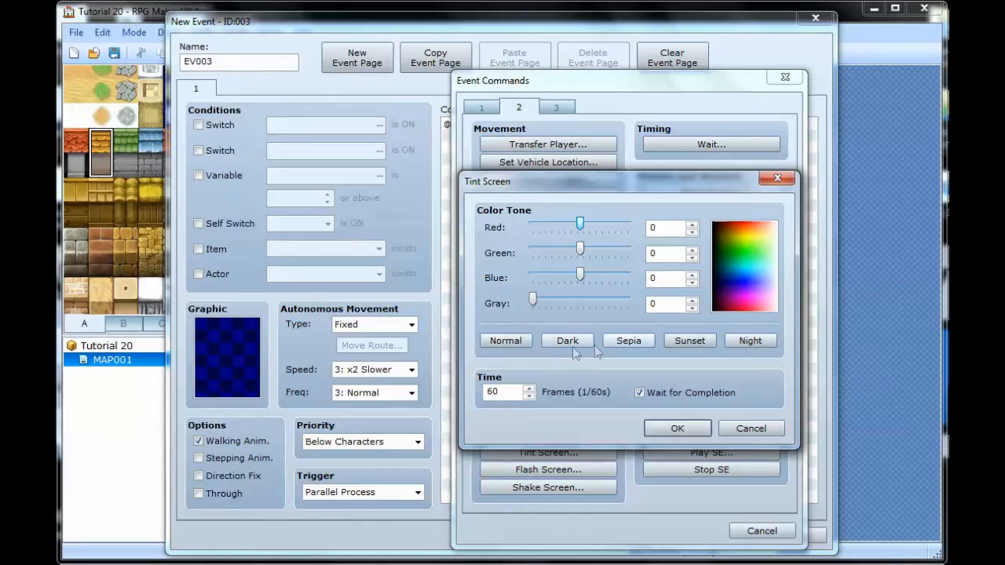
click(629, 340)
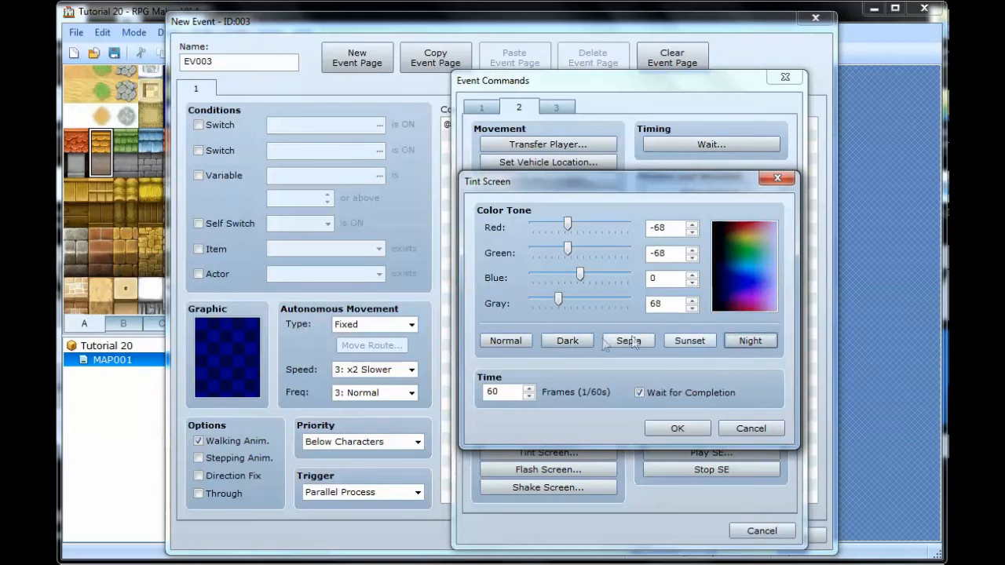
mouse_move(597, 348)
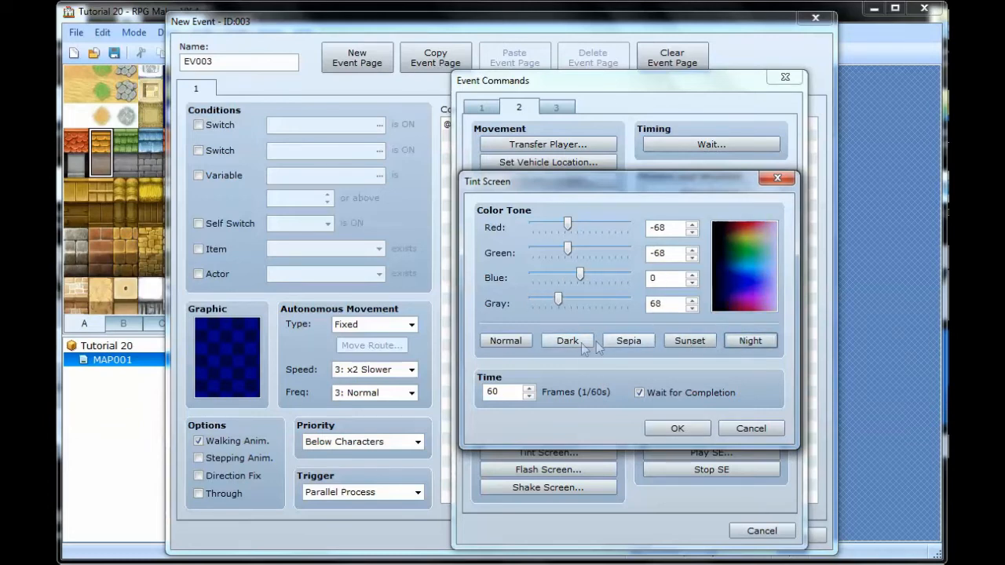
click(629, 340)
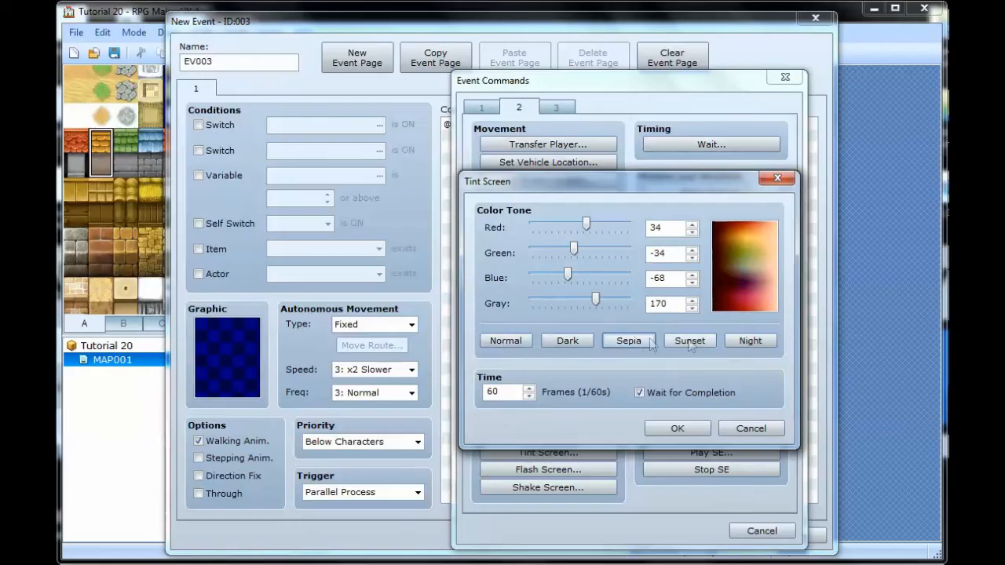
click(567, 339)
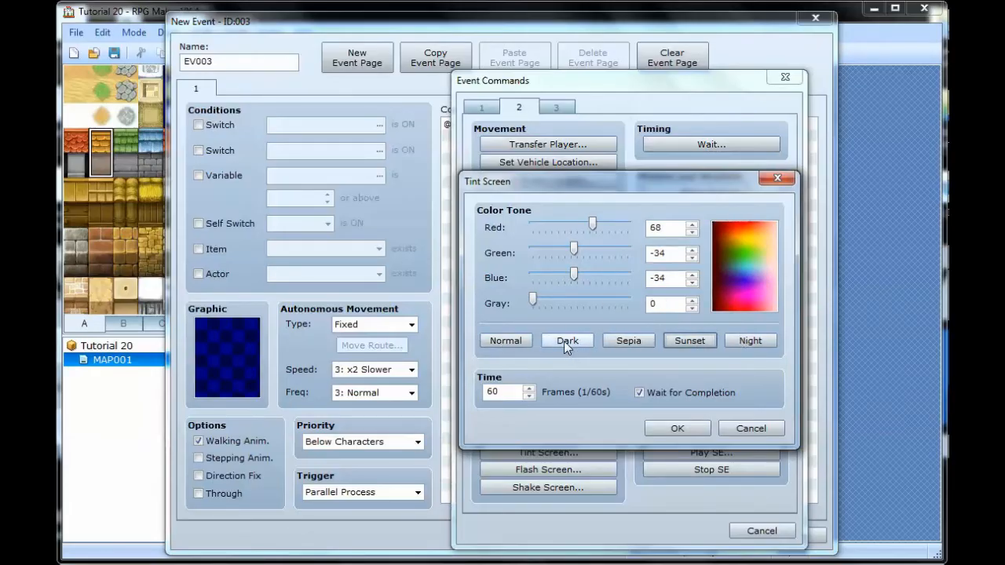
click(749, 339)
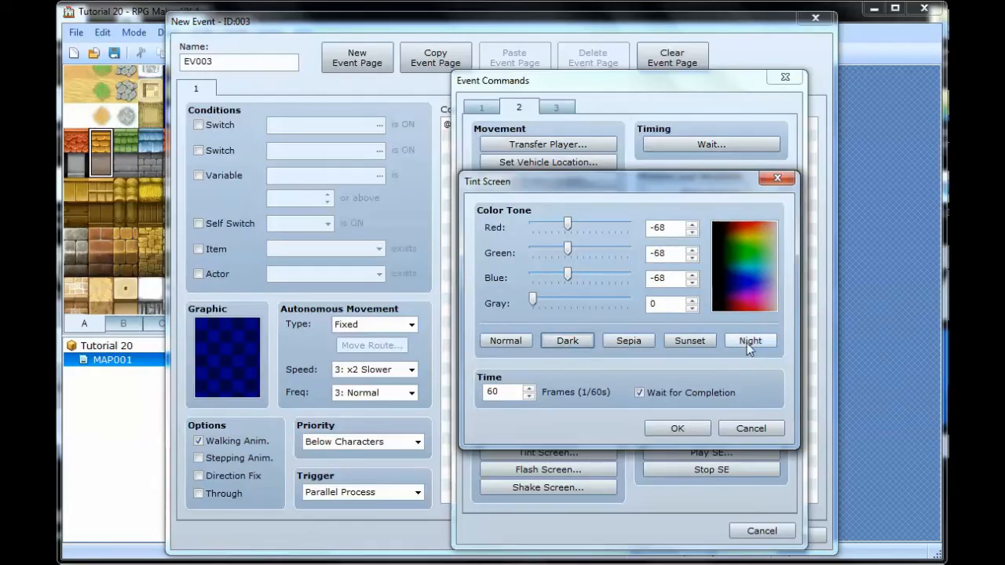
click(751, 340)
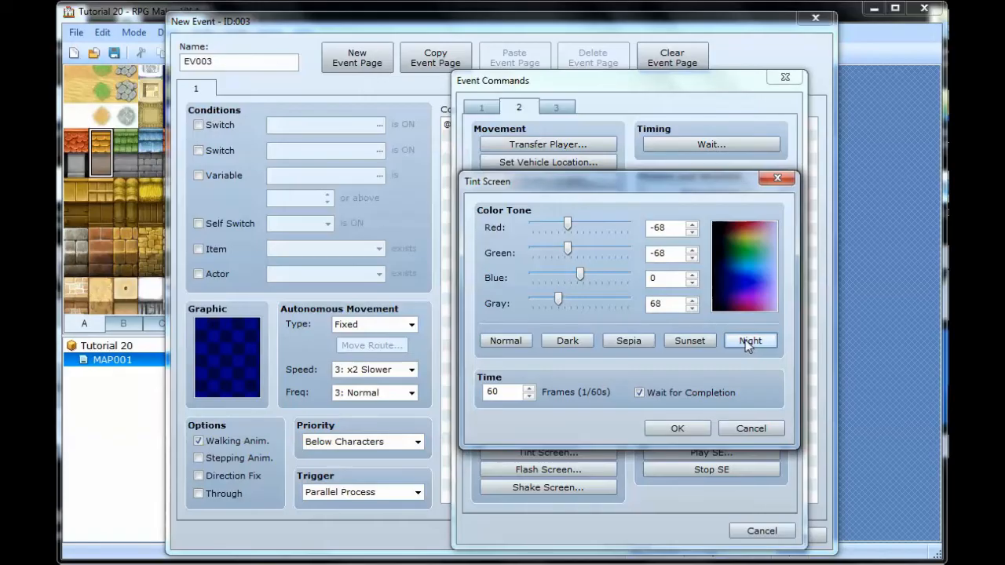
mouse_move(662, 343)
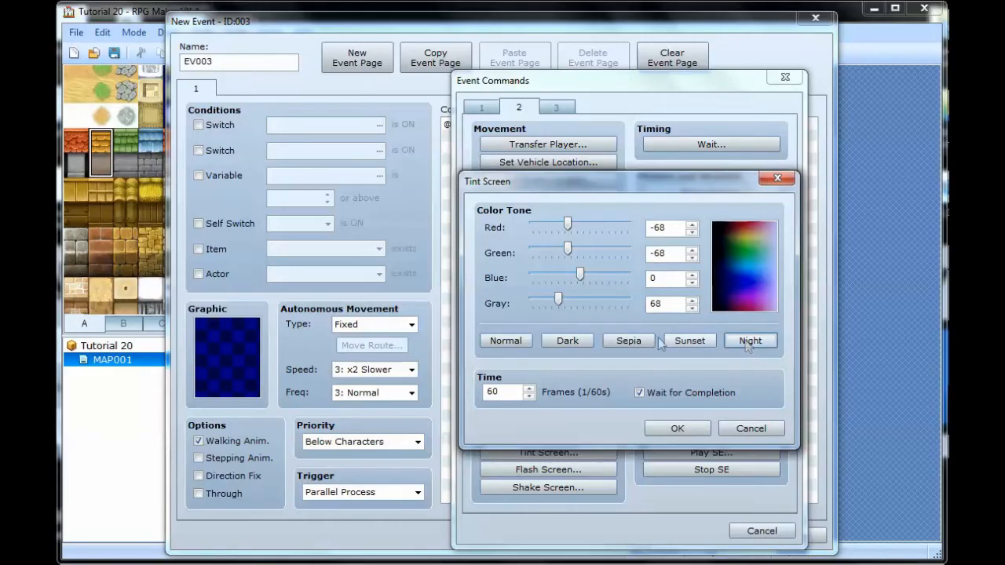
click(567, 340)
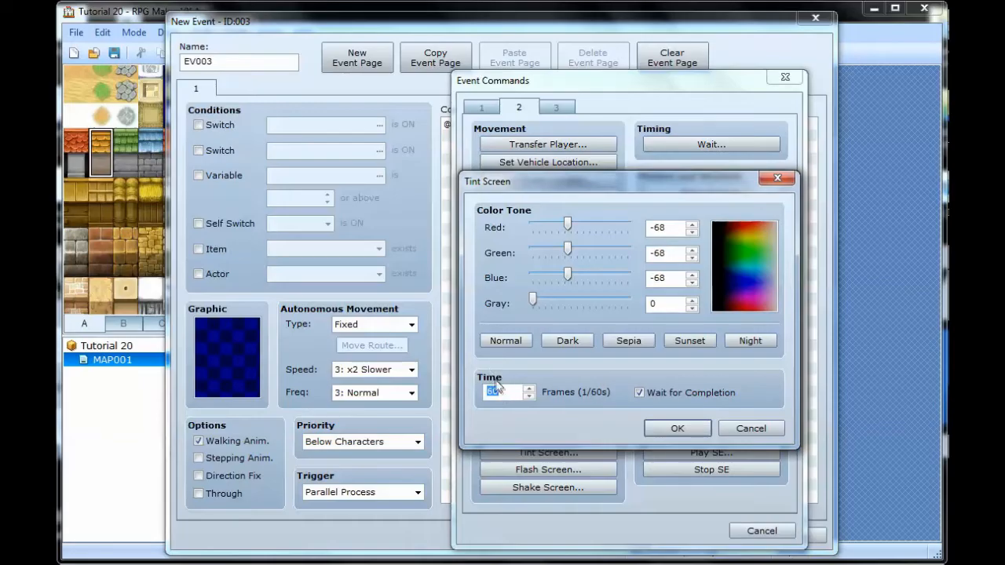
text(1)
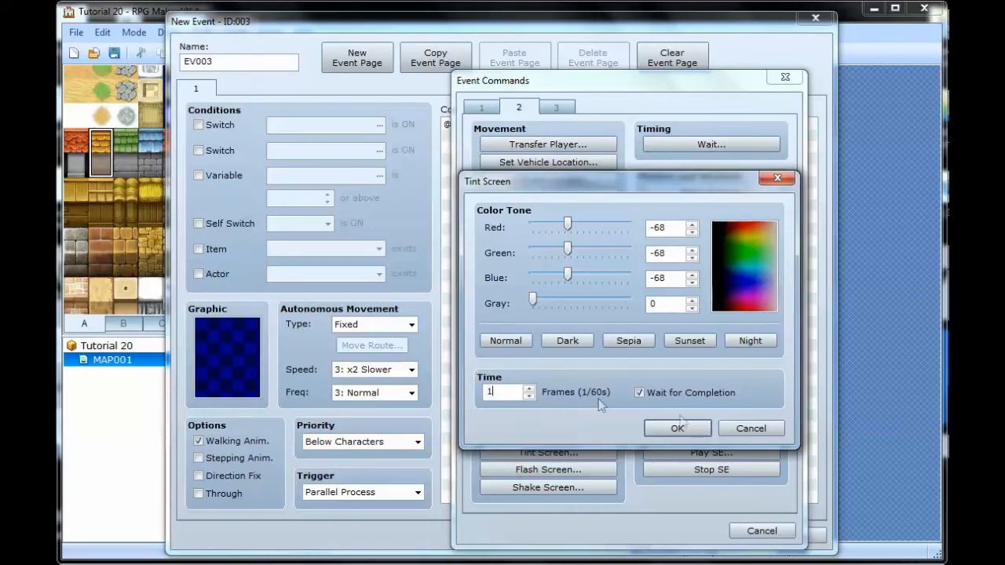
click(677, 428)
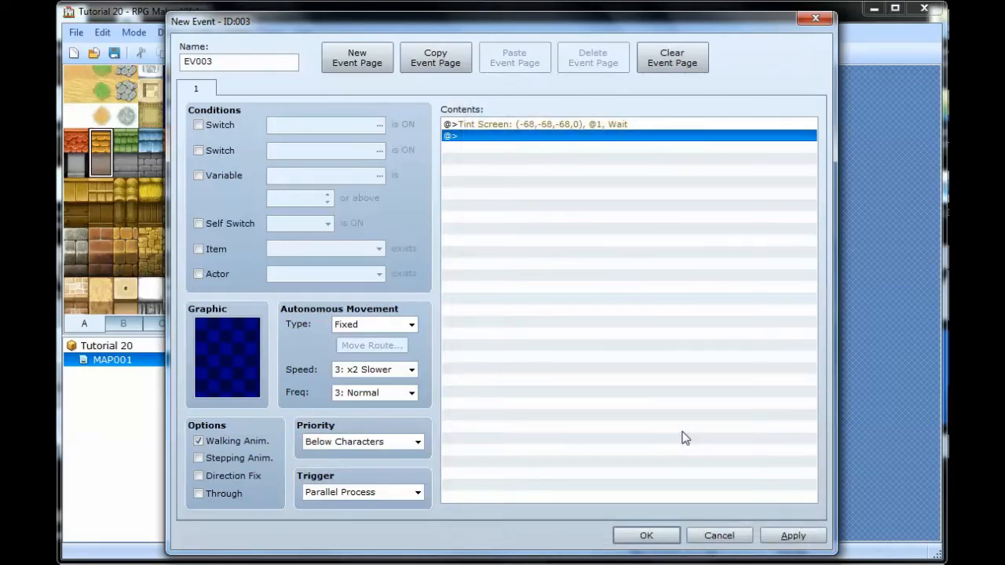
mouse_move(474, 144)
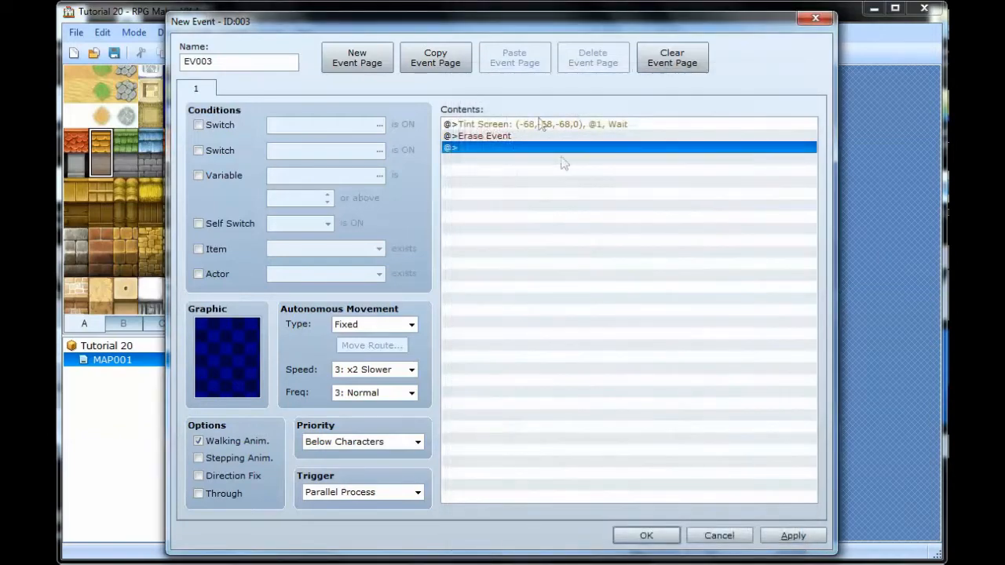
mouse_move(647, 535)
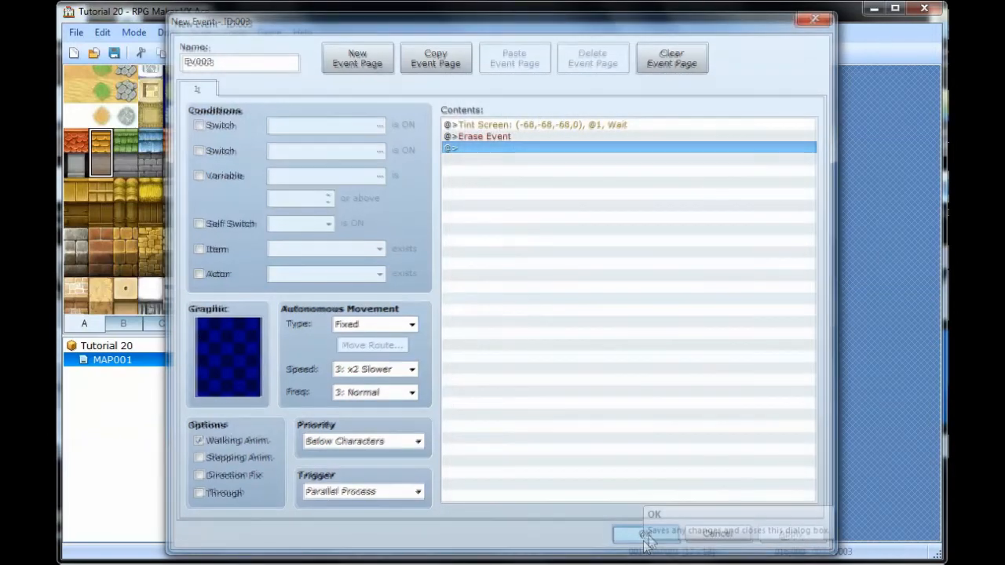
- Accept EV003's commands and start a playtest, reaching the save-changes prompt
click(644, 534)
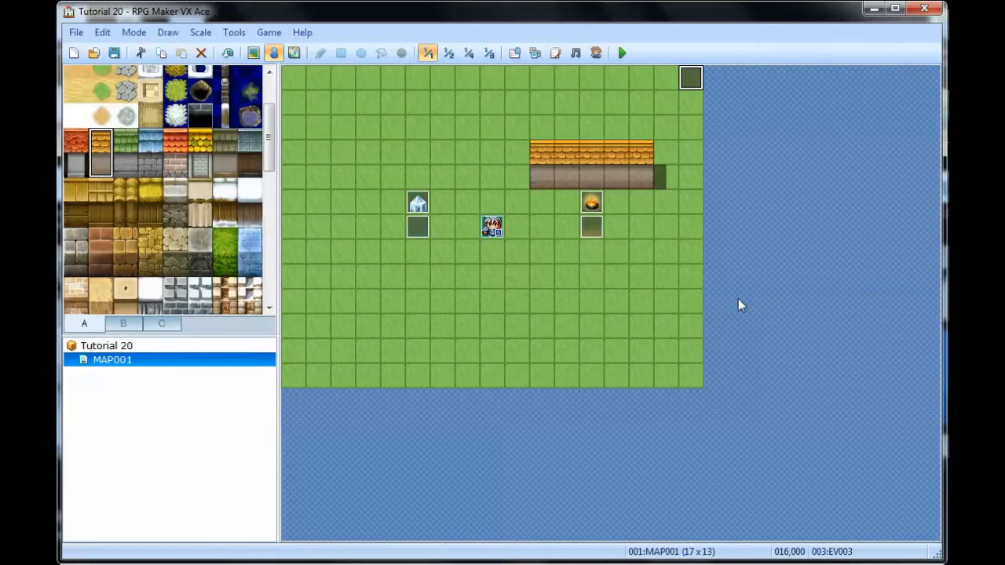
click(623, 54)
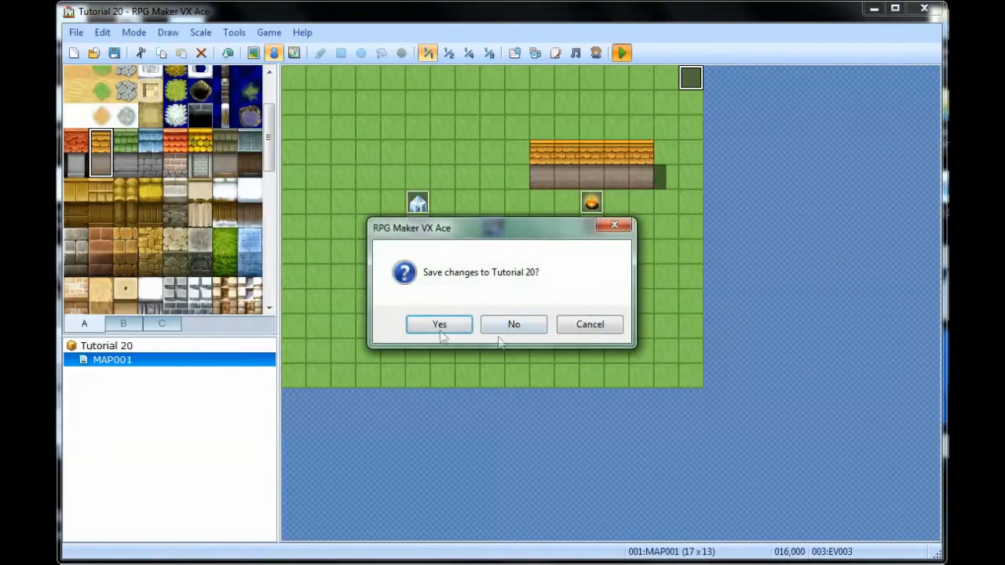
- Save changes, watch the darkened map with glowing lights, then close the playtest window
click(440, 324)
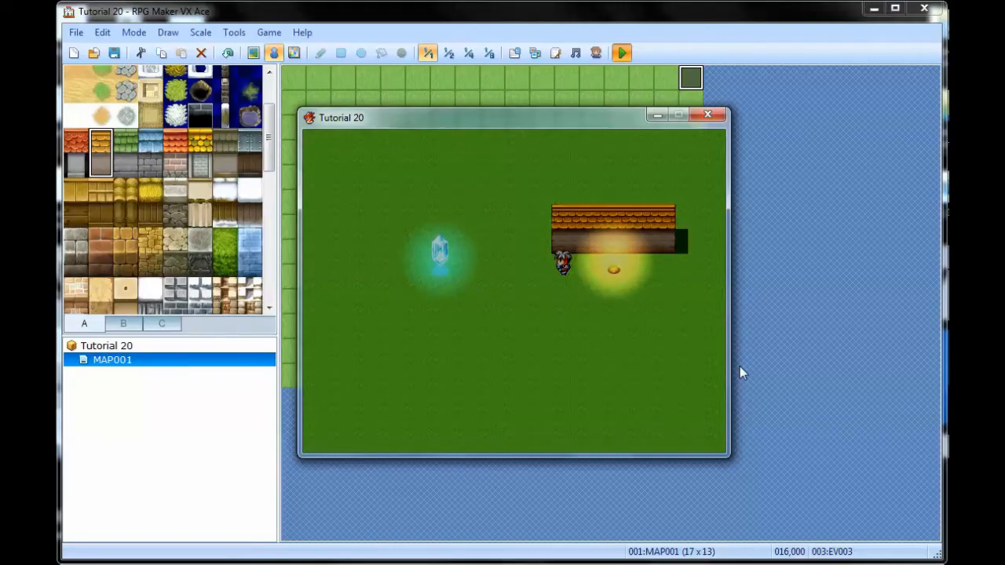
click(707, 114)
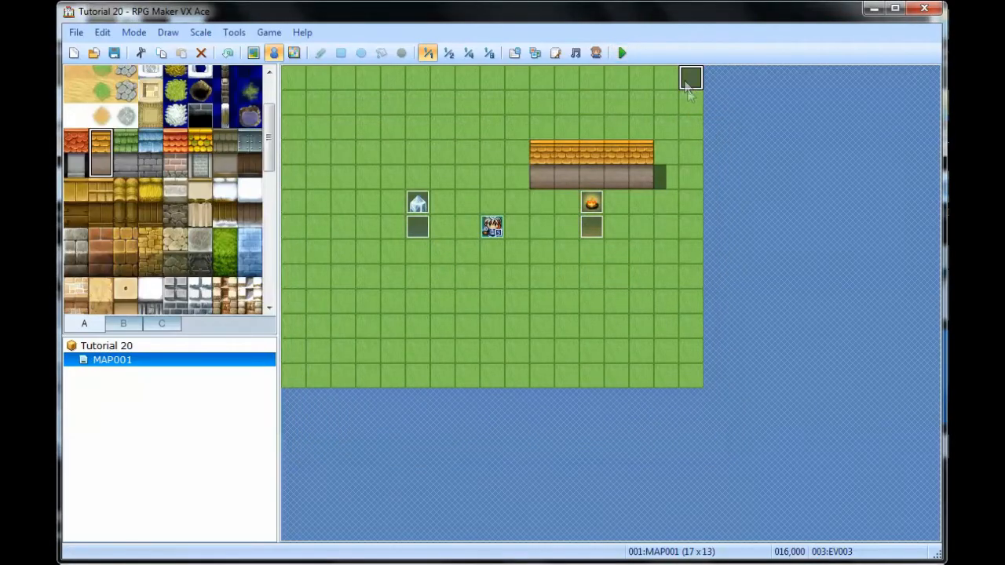
- Edit EV003's Tint Screen command, lowering the tone sliders to -170, and confirm
double_click(493, 226)
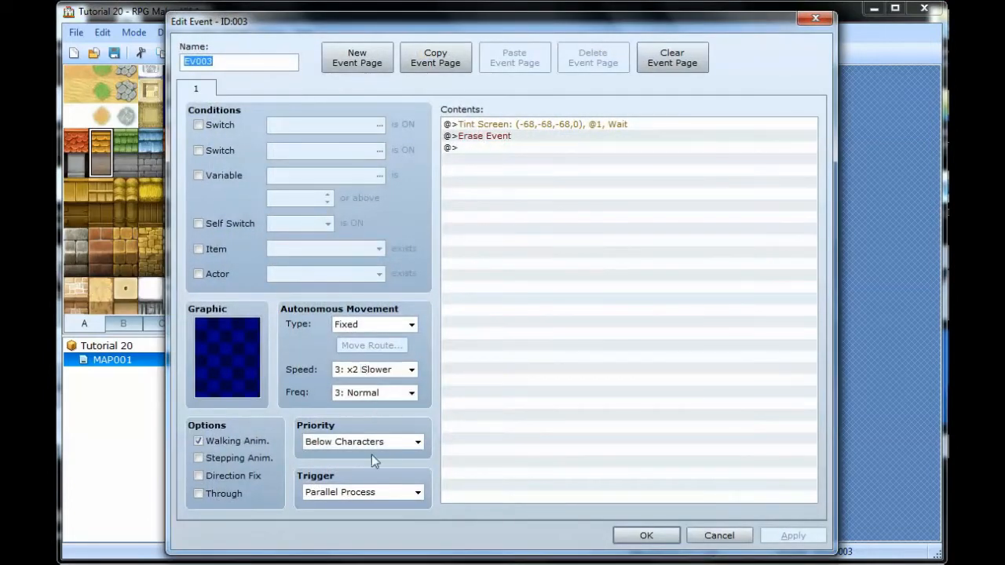
click(542, 124)
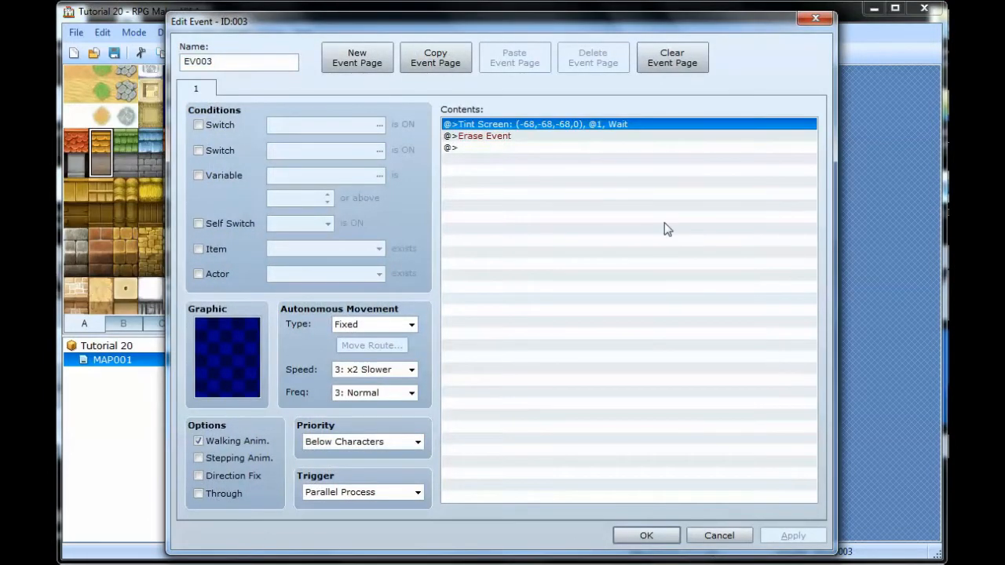
double_click(537, 124)
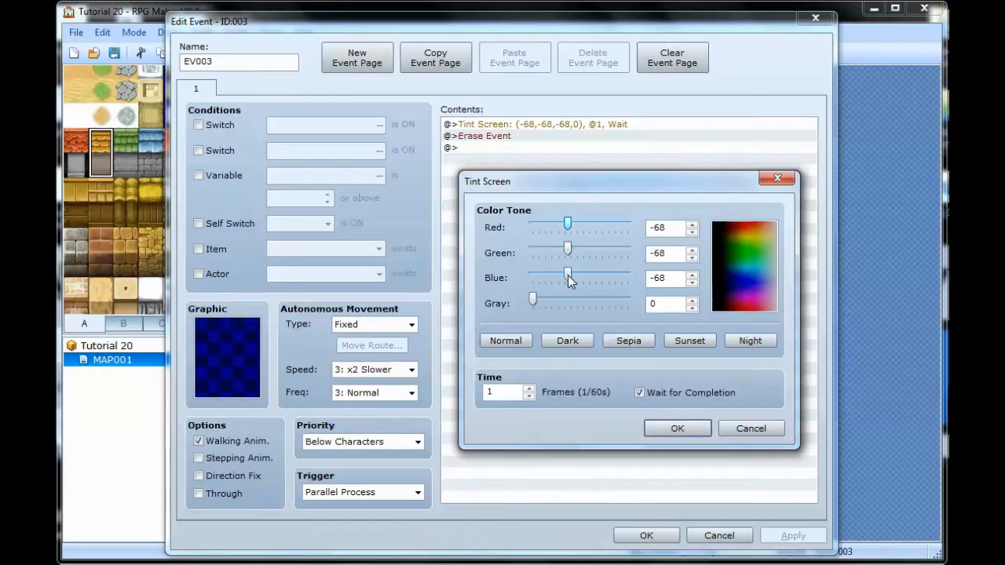
drag(569, 277, 549, 276)
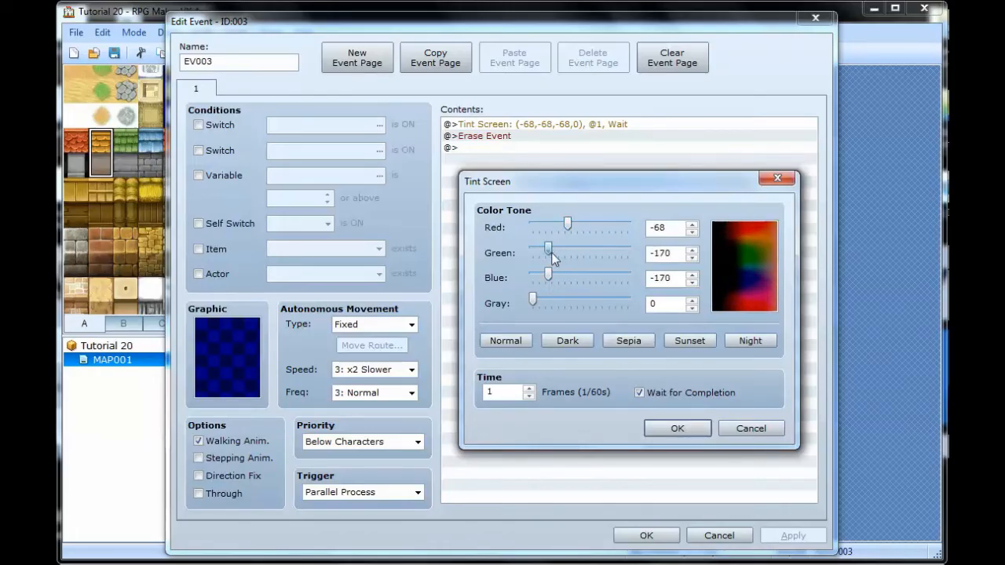
drag(569, 226, 550, 227)
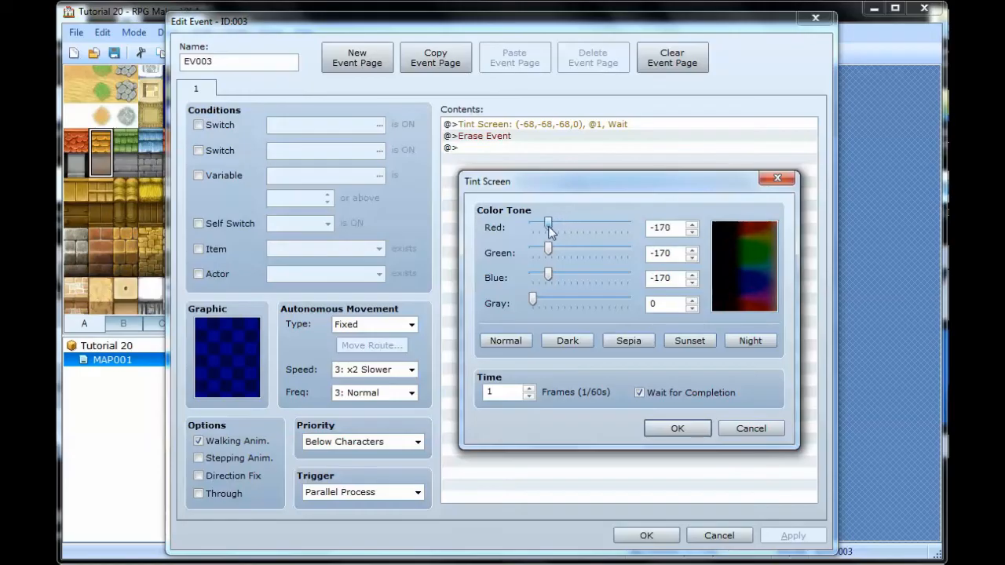
click(677, 427)
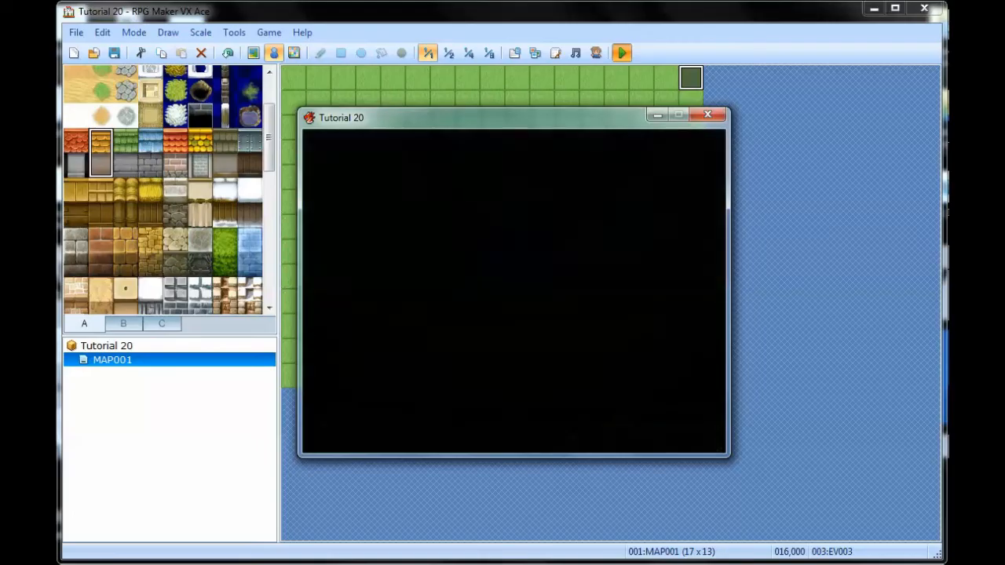
- Playtest the dark map with glowing fire and crystal, then review the light event's !Light_1 graphic
click(621, 54)
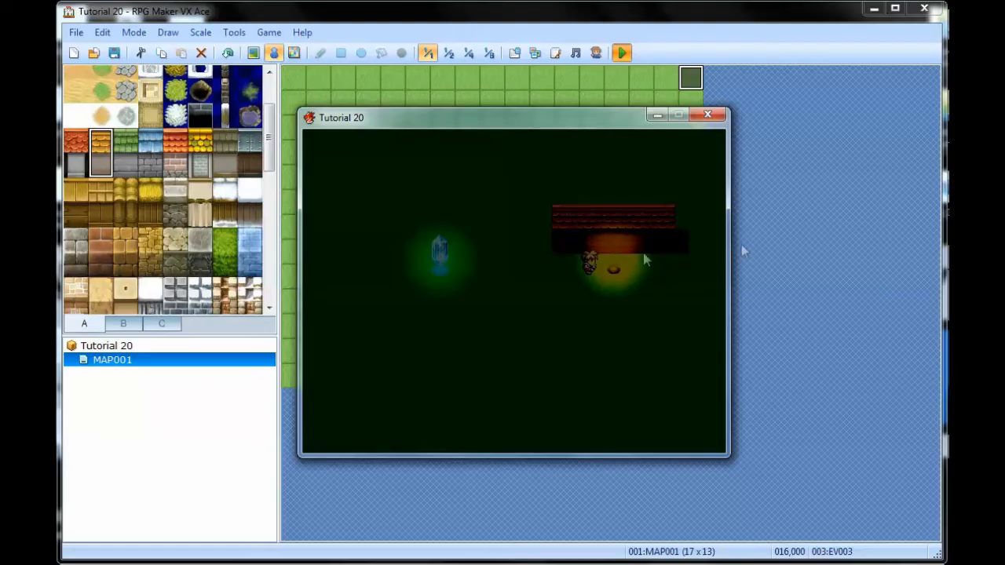
mouse_move(723, 132)
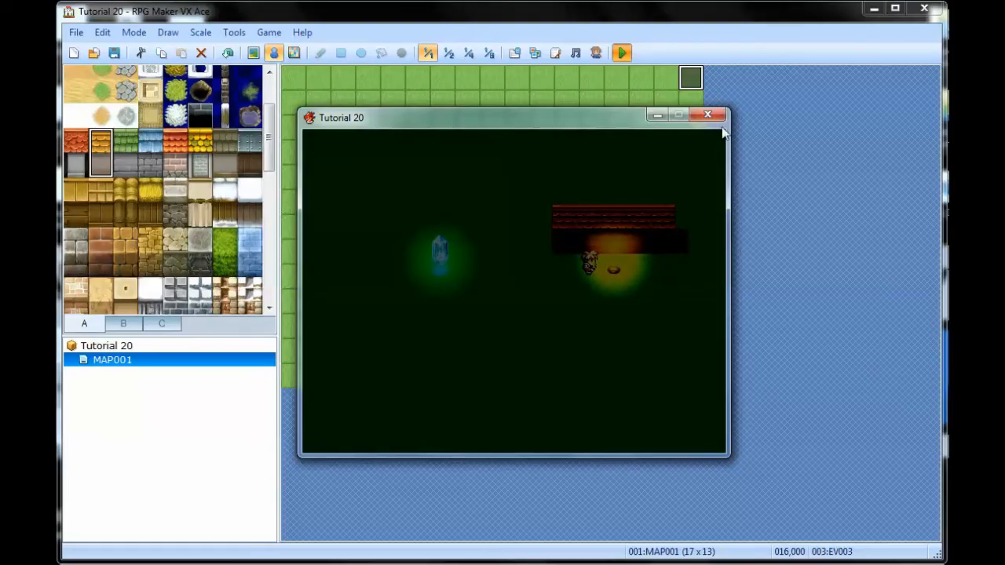
click(707, 115)
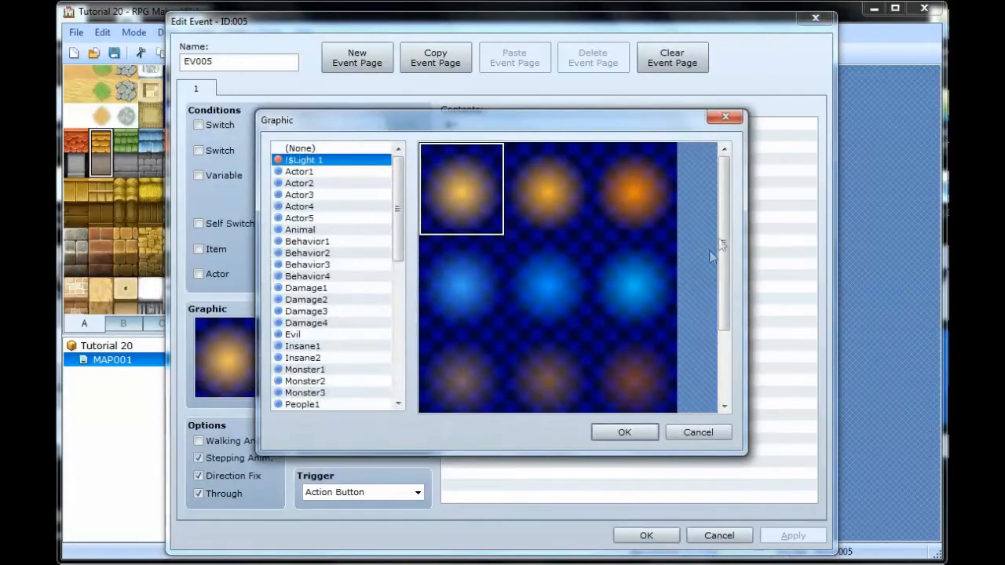
click(625, 432)
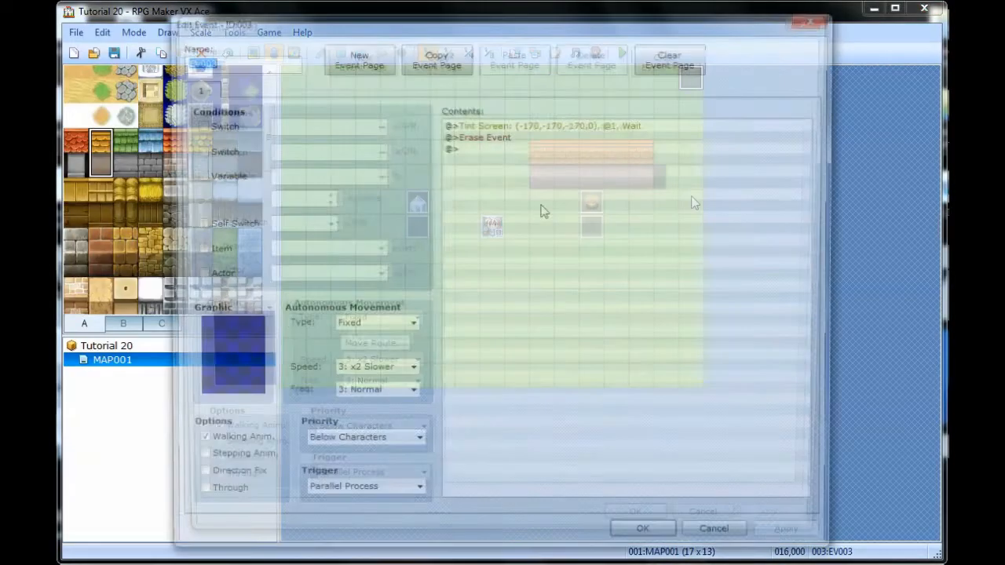
- Playtest again so the player appears lit while standing beside the glowing crystal
double_click(541, 124)
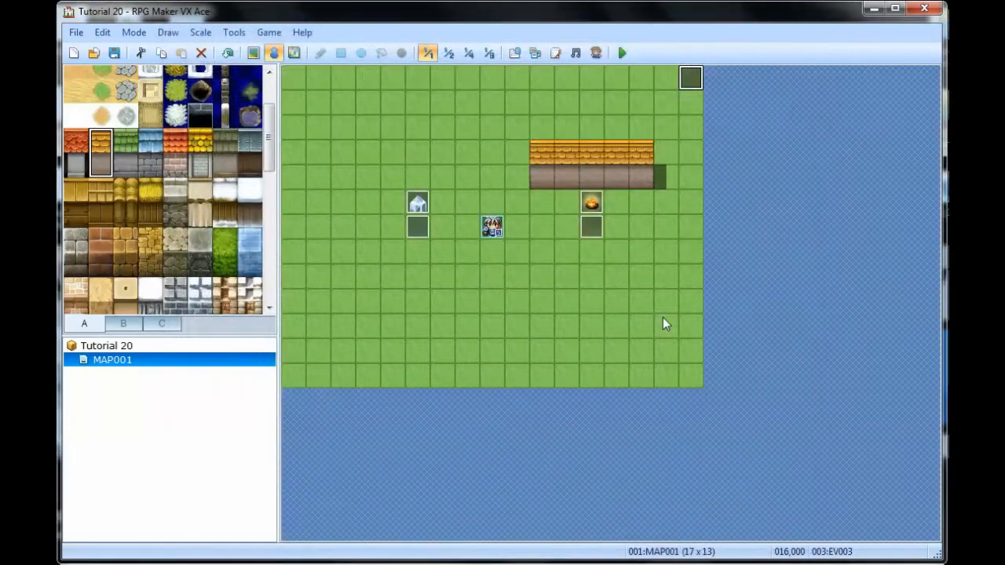
click(622, 53)
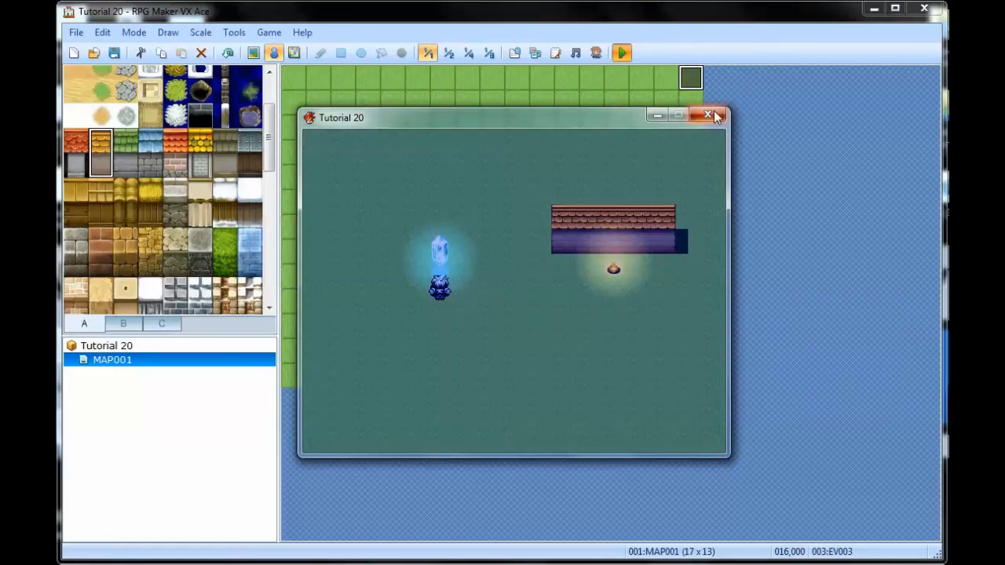
click(706, 115)
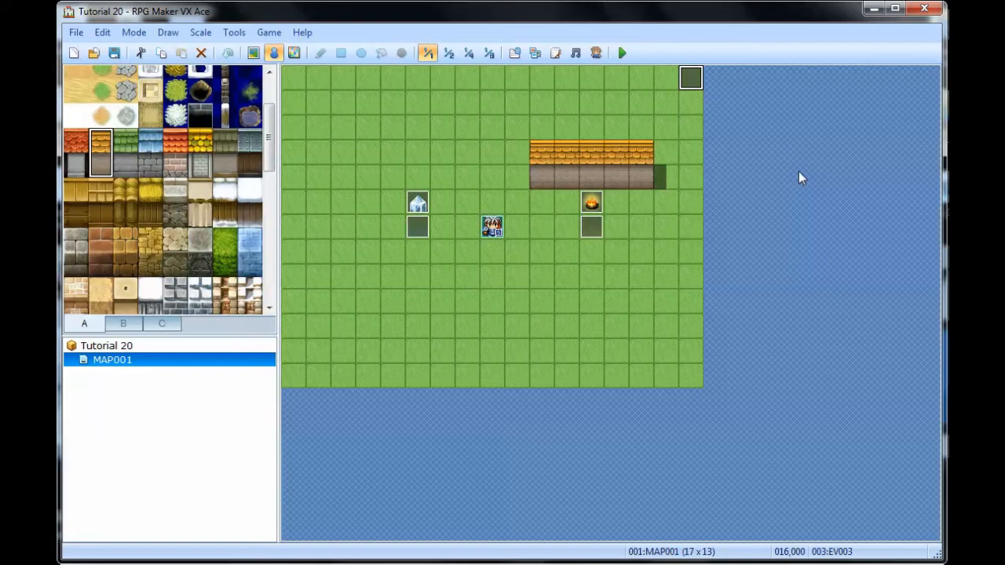
mouse_move(691, 75)
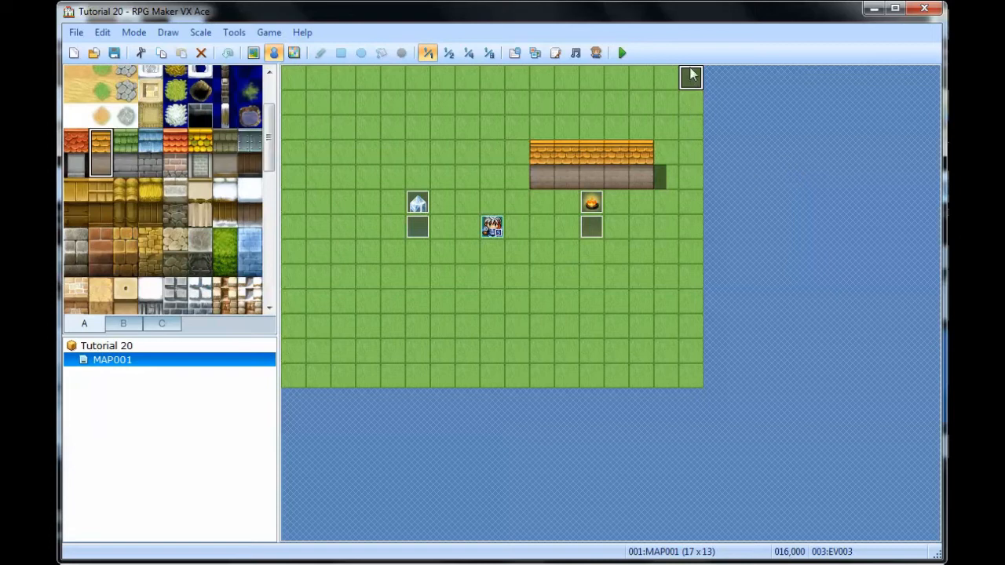
mouse_move(564, 349)
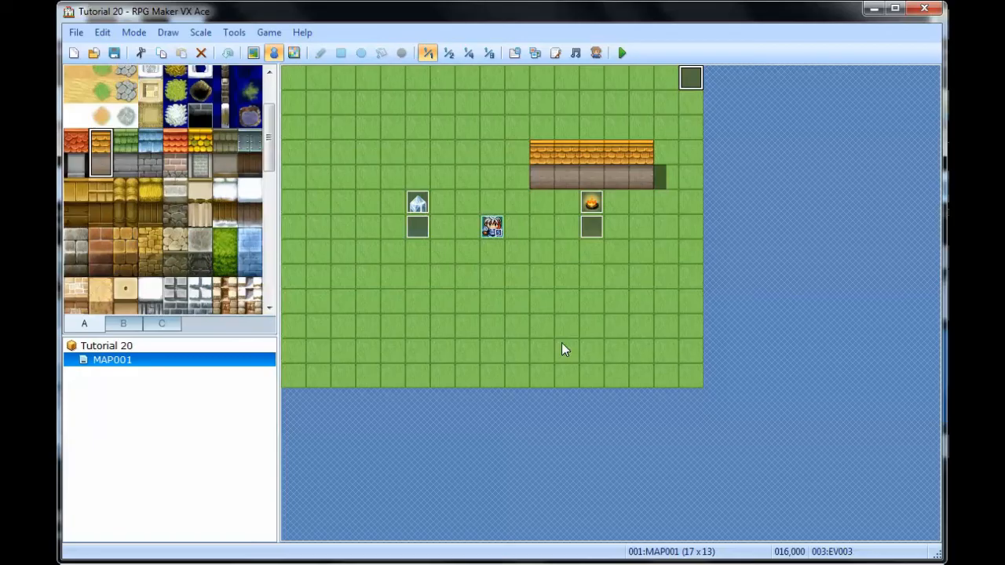
mouse_move(594, 228)
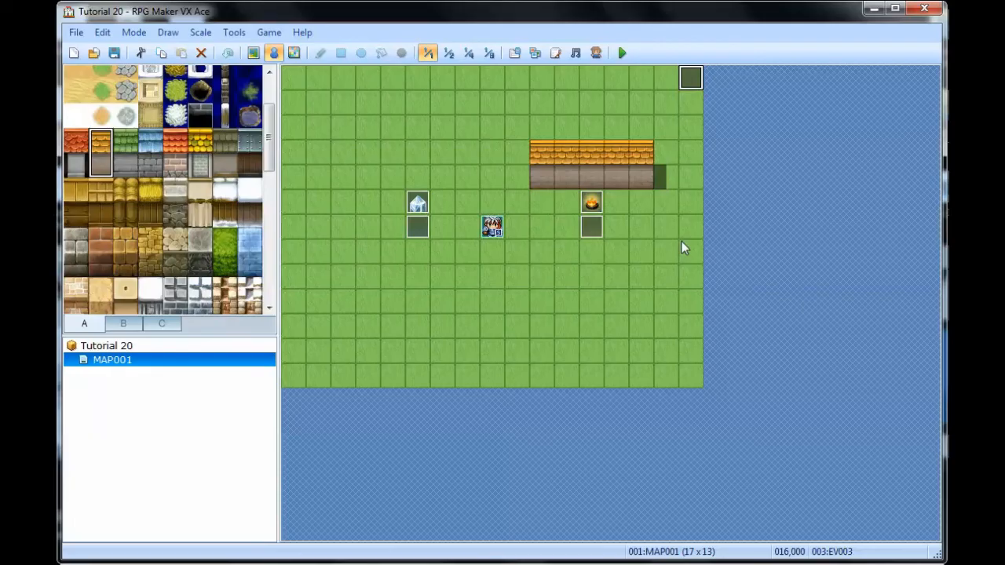
mouse_move(694, 90)
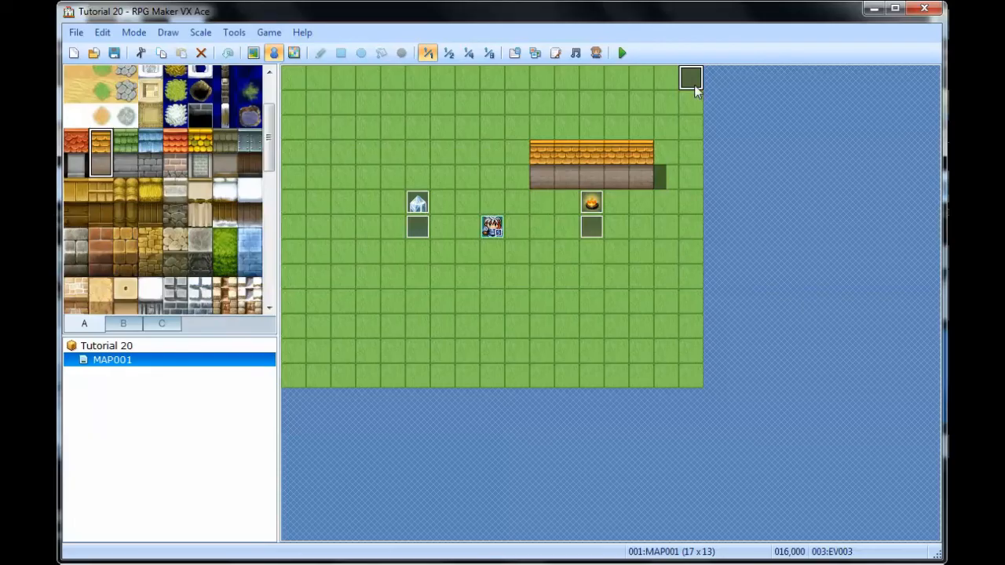